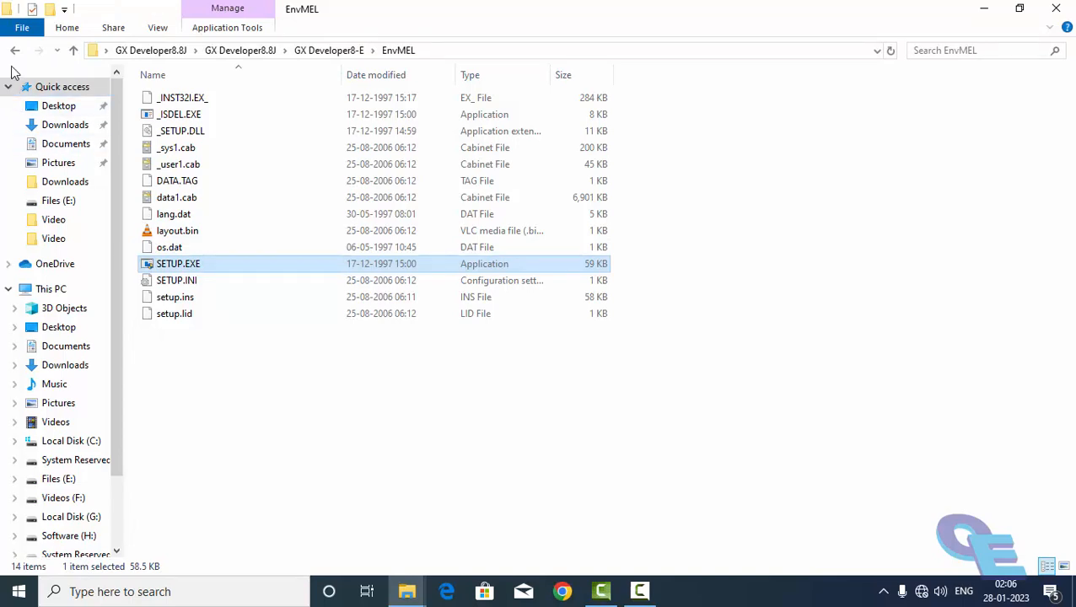
- Navigate back up to GX Developer8.8J and into the GX Developer8-E installer folder
left_click(13, 52)
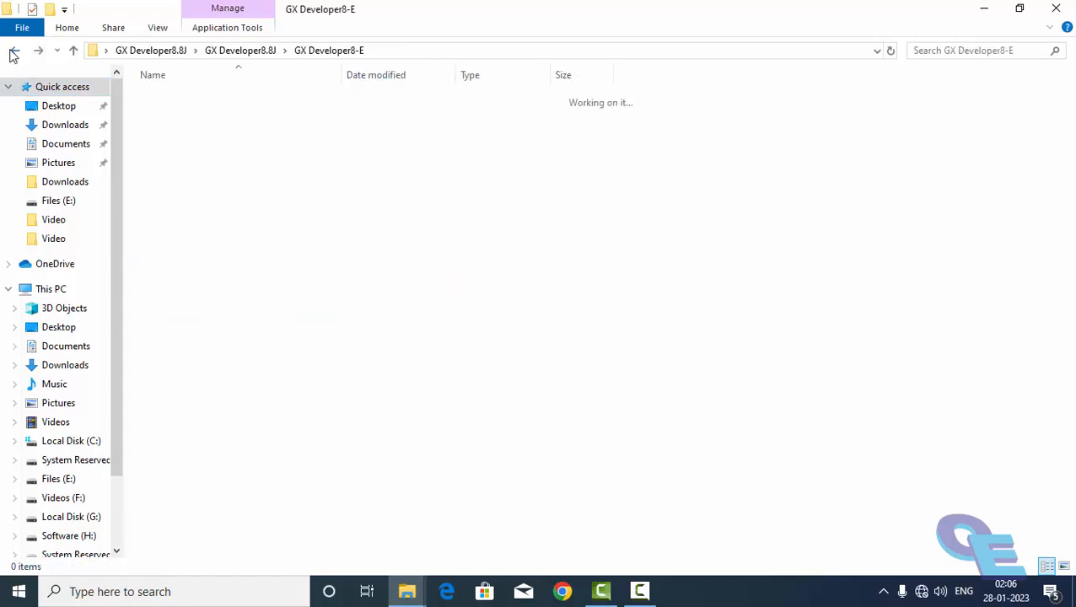
left_click(14, 52)
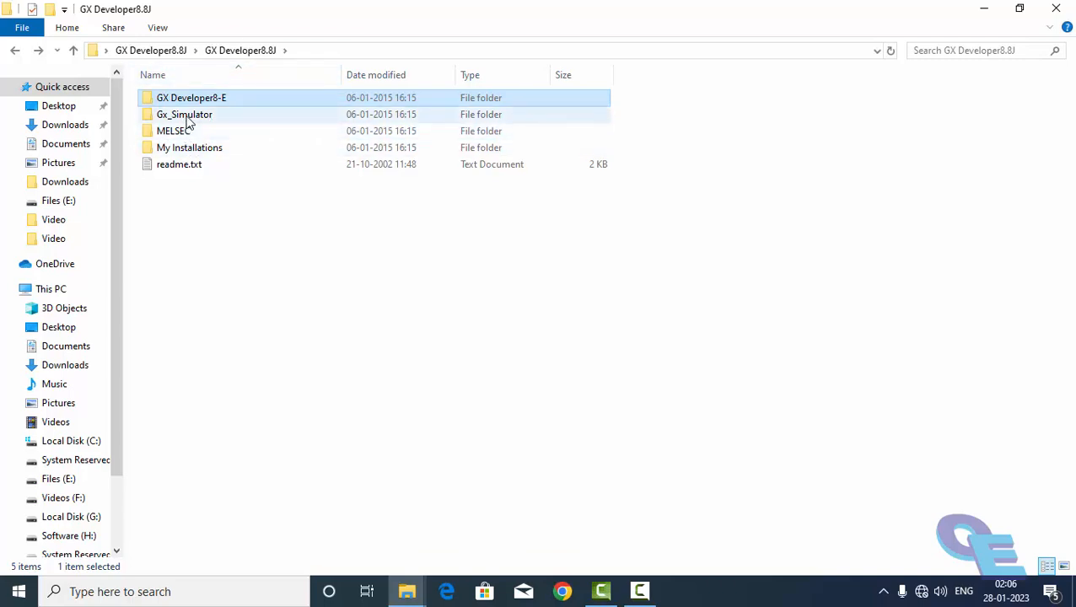
mouse_move(192, 109)
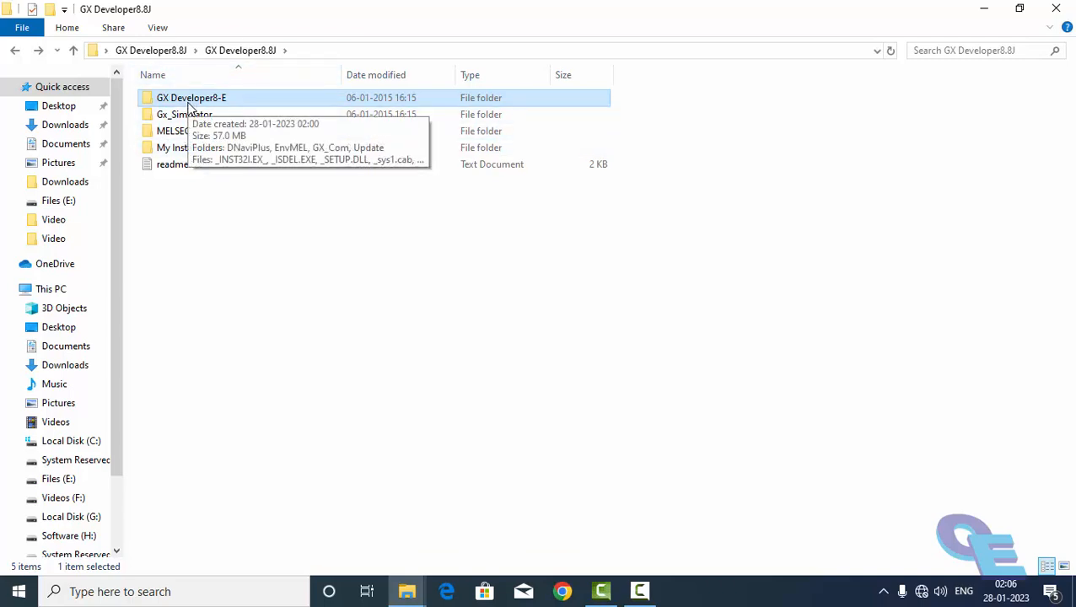
double_click(194, 97)
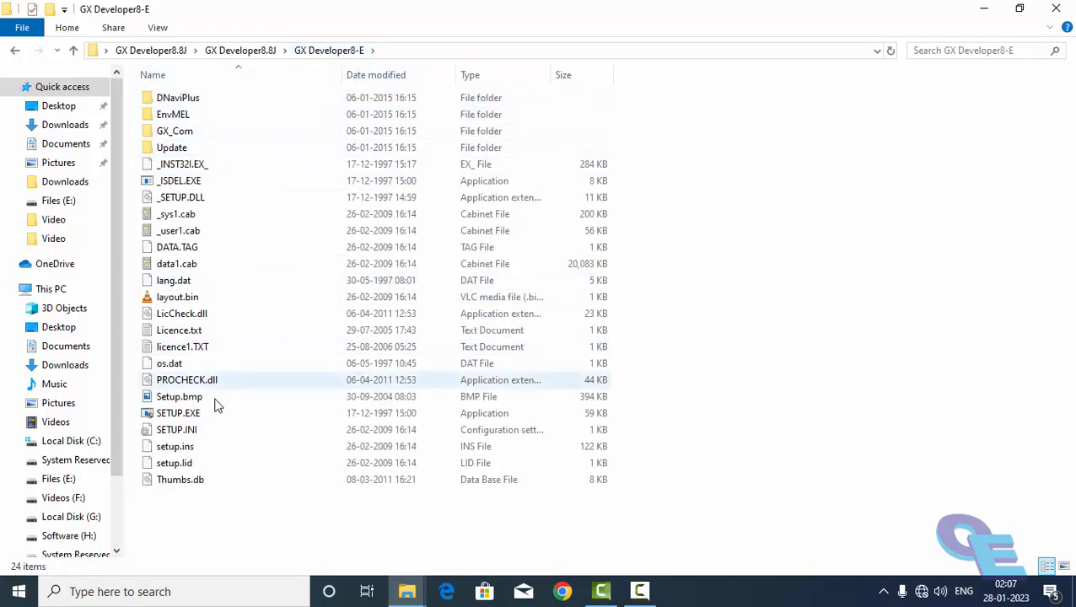
left_click(178, 414)
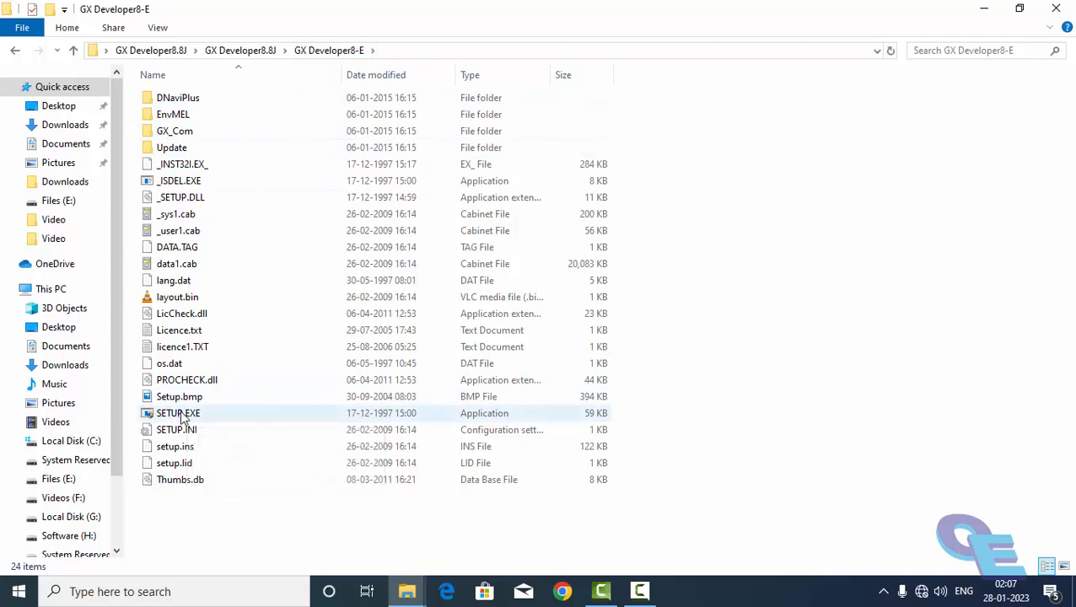
mouse_move(182, 415)
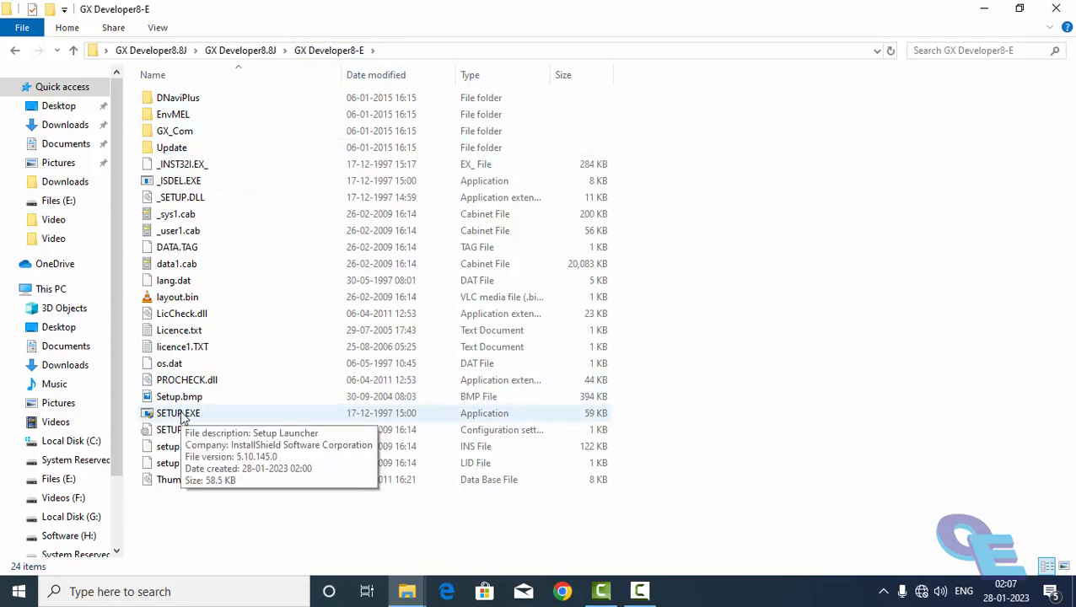
mouse_move(158, 125)
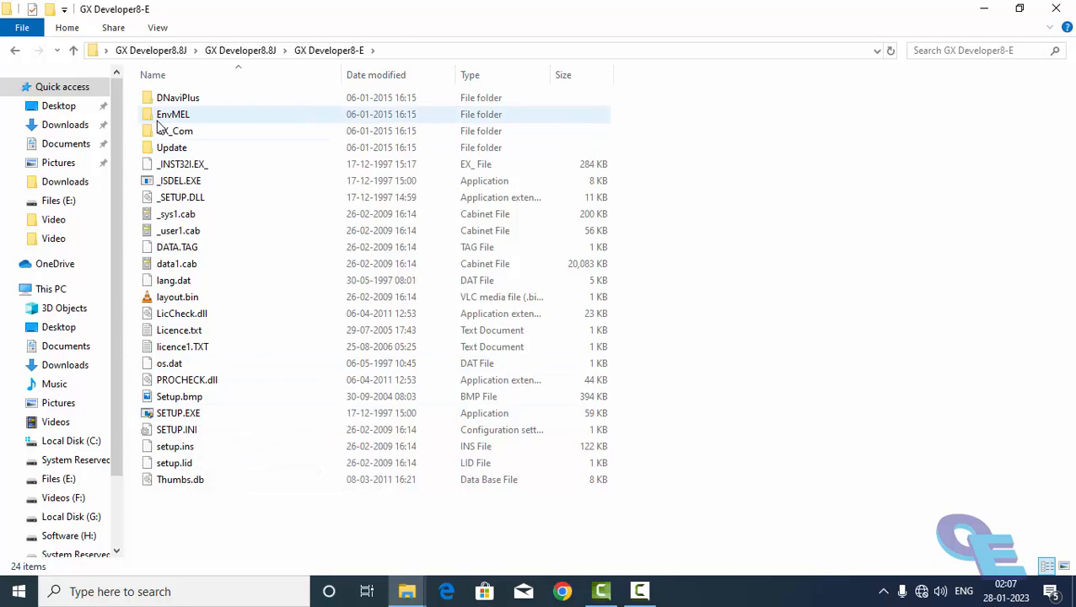
- Launch SETUP.EXE from the EnvMEL folder to start the environment installer
double_click(172, 115)
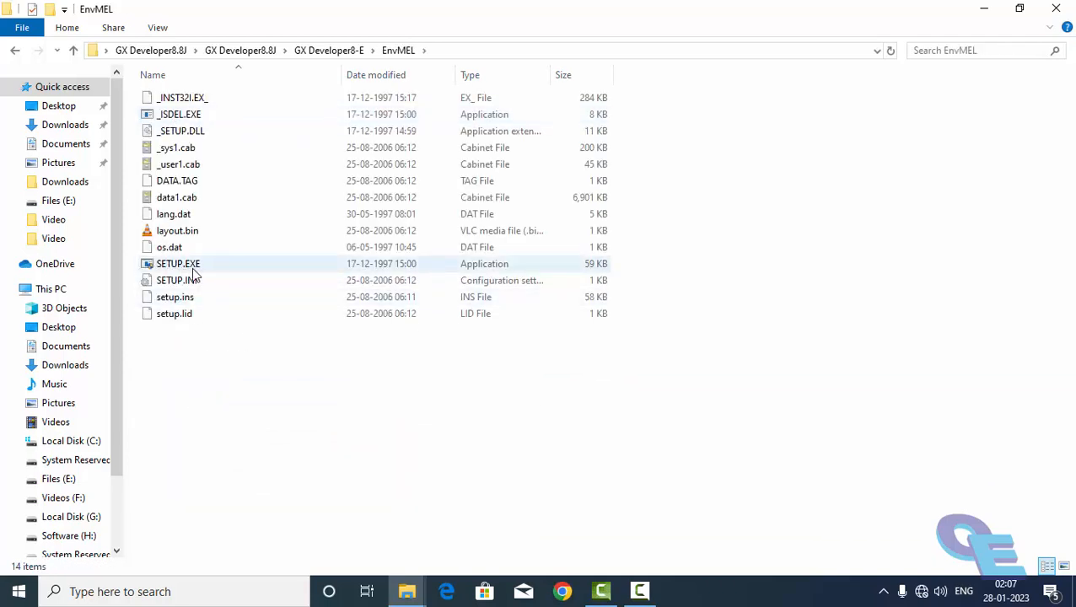
mouse_move(194, 270)
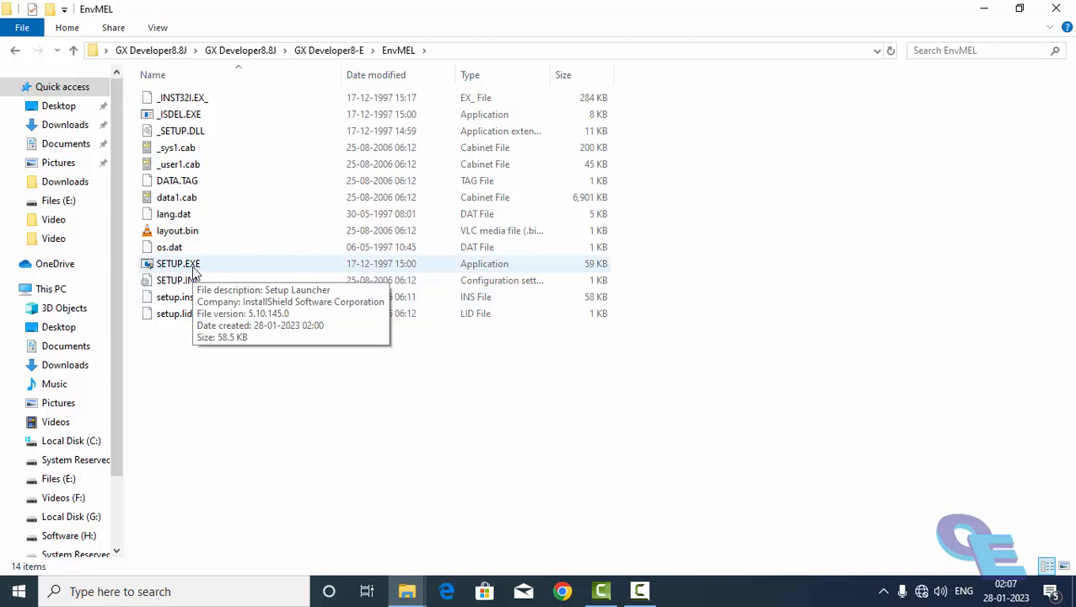
left_click(178, 263)
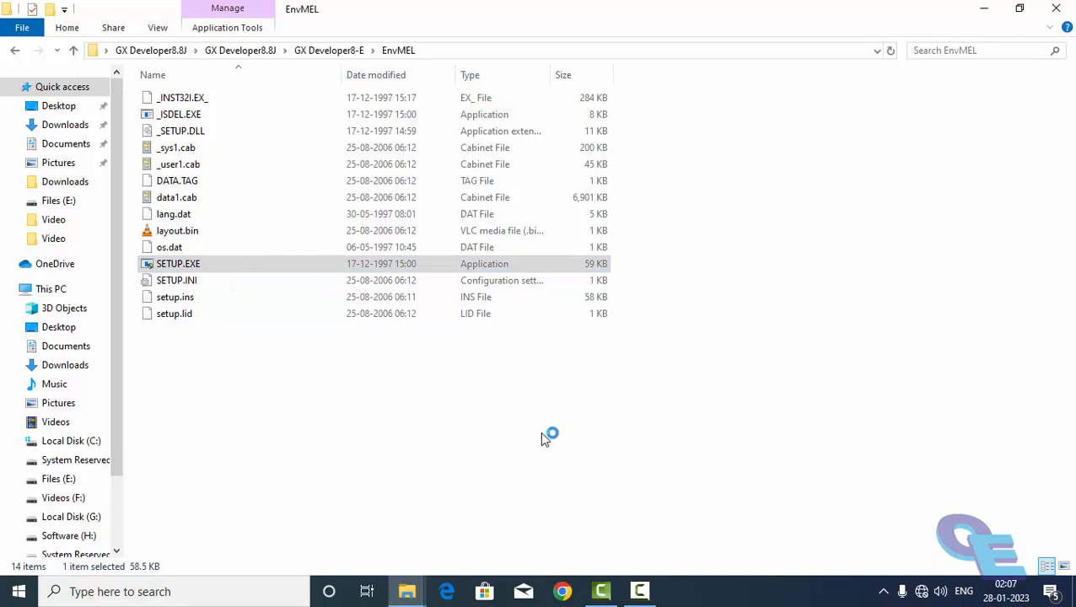
double_click(175, 263)
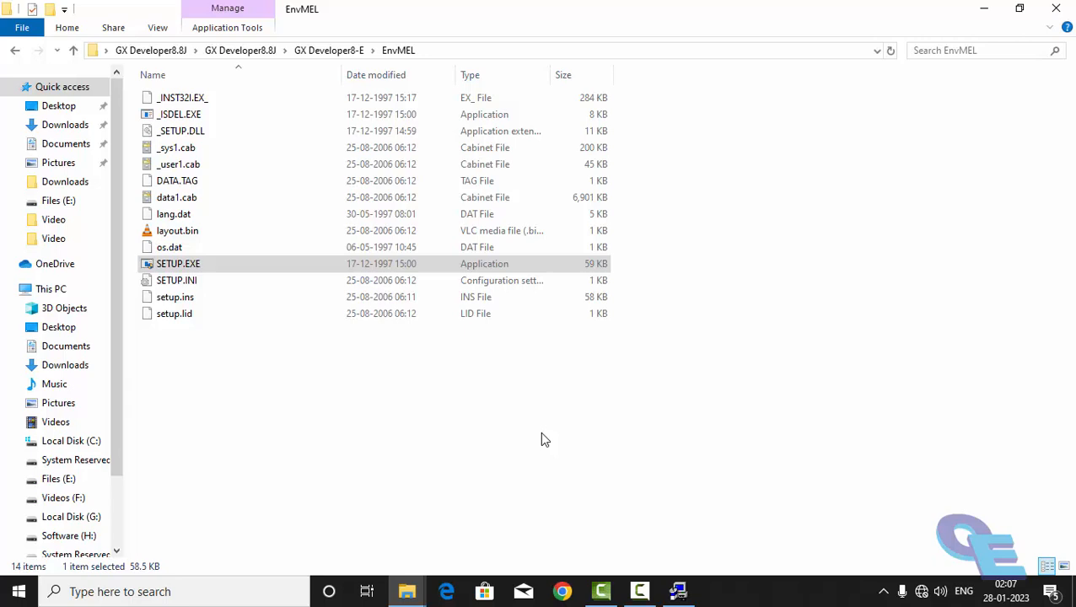
mouse_move(693, 583)
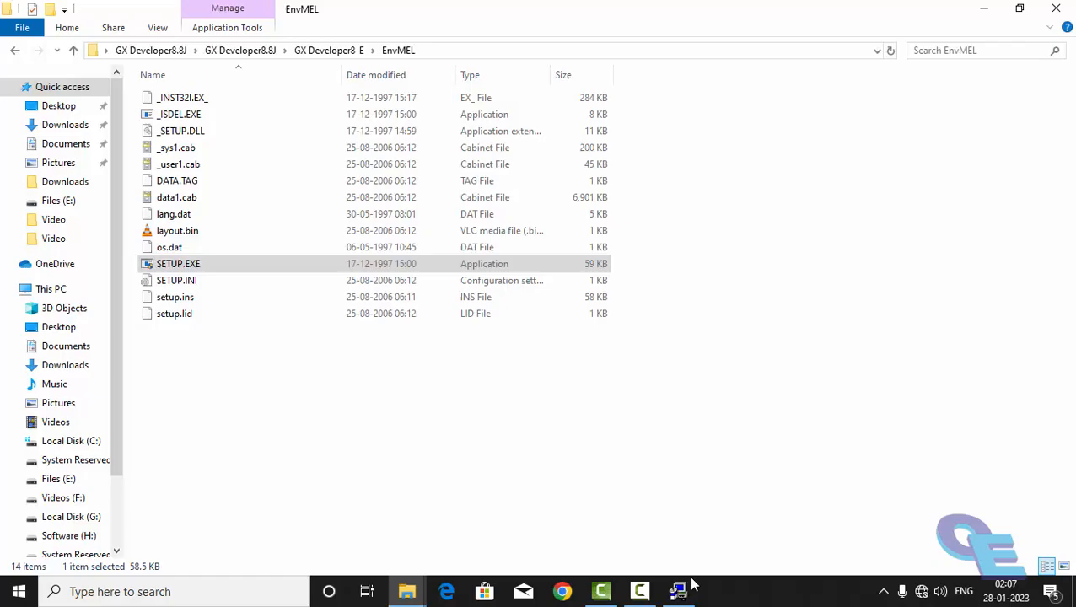
- Complete the Environment of MELSOFT installation through the Information and Finish pages
double_click(177, 263)
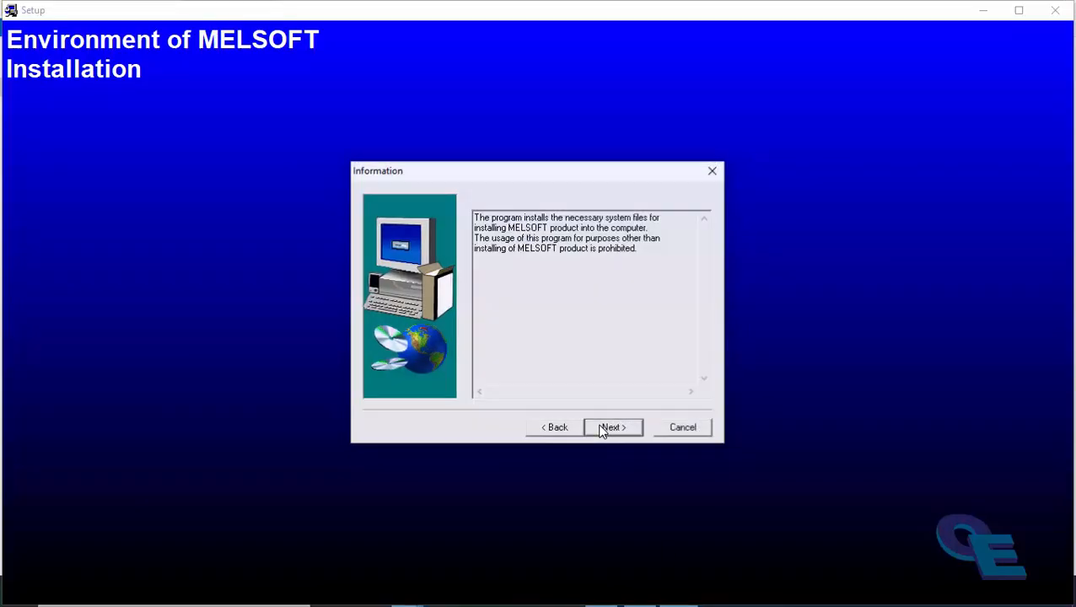
left_click(613, 427)
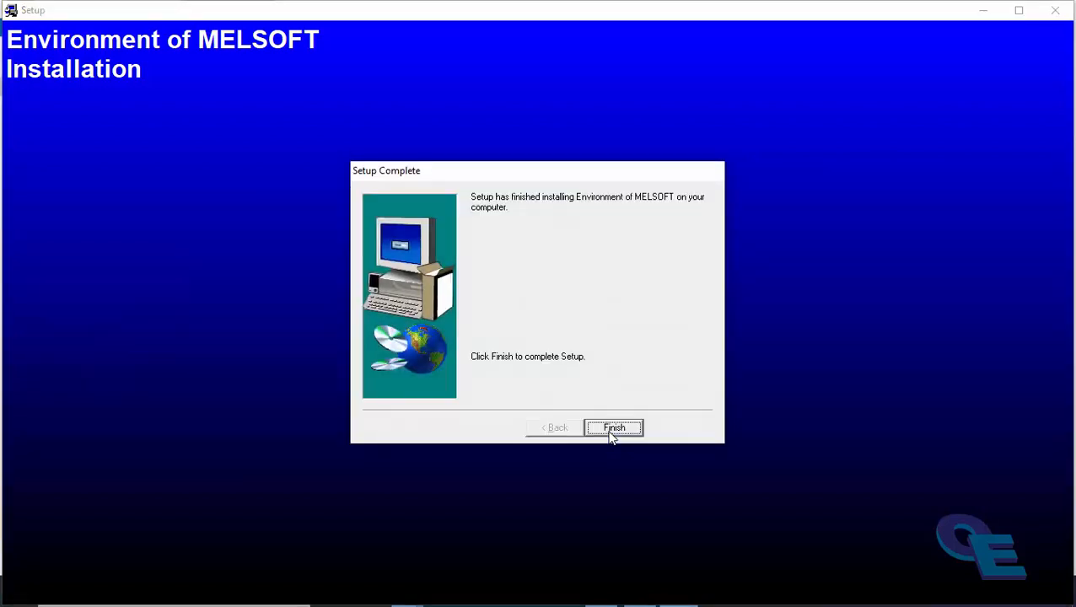
left_click(614, 428)
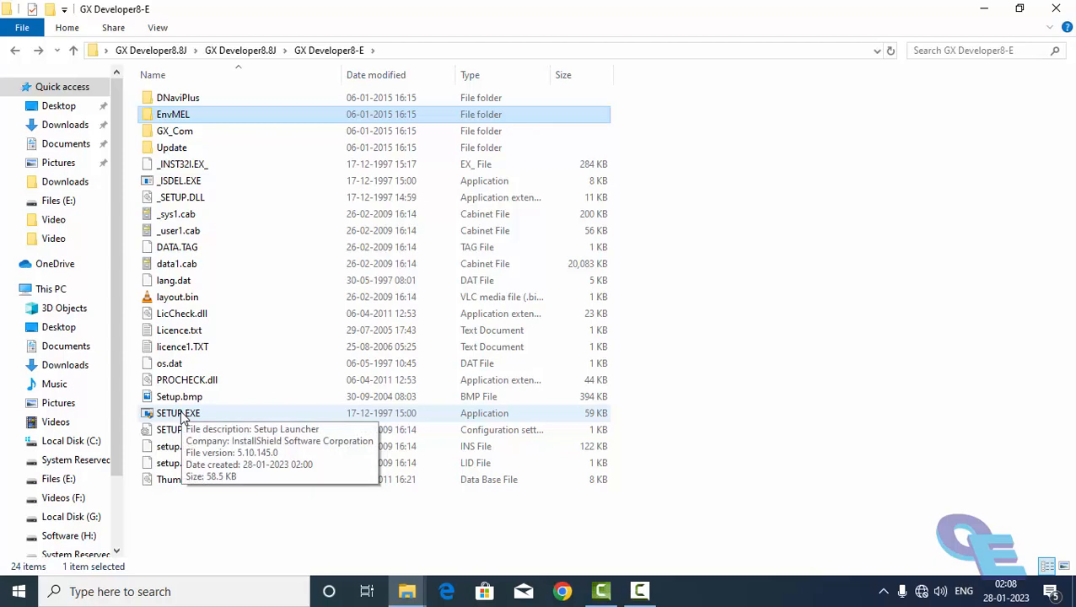
- Launch the GX Developer 8 SETUP.EXE from the GX Developer8-E folder
right_click(177, 414)
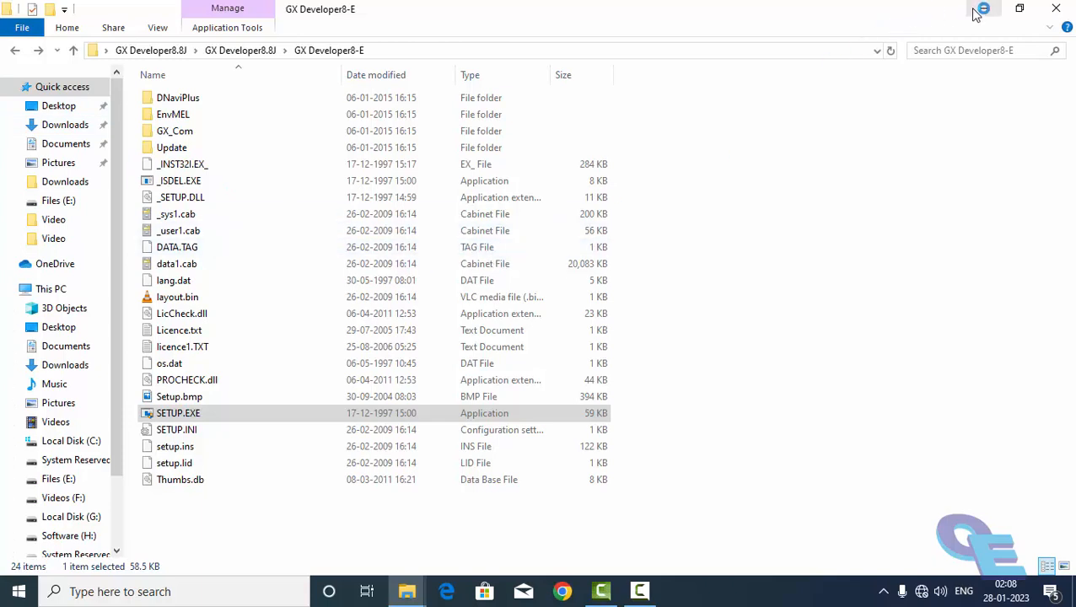
double_click(177, 411)
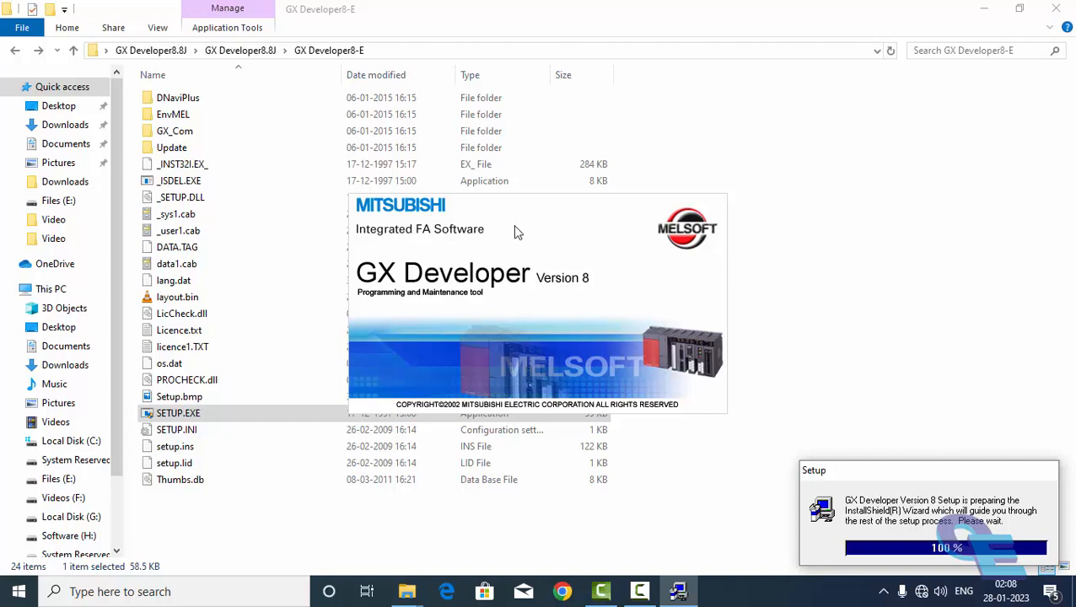
mouse_move(172, 133)
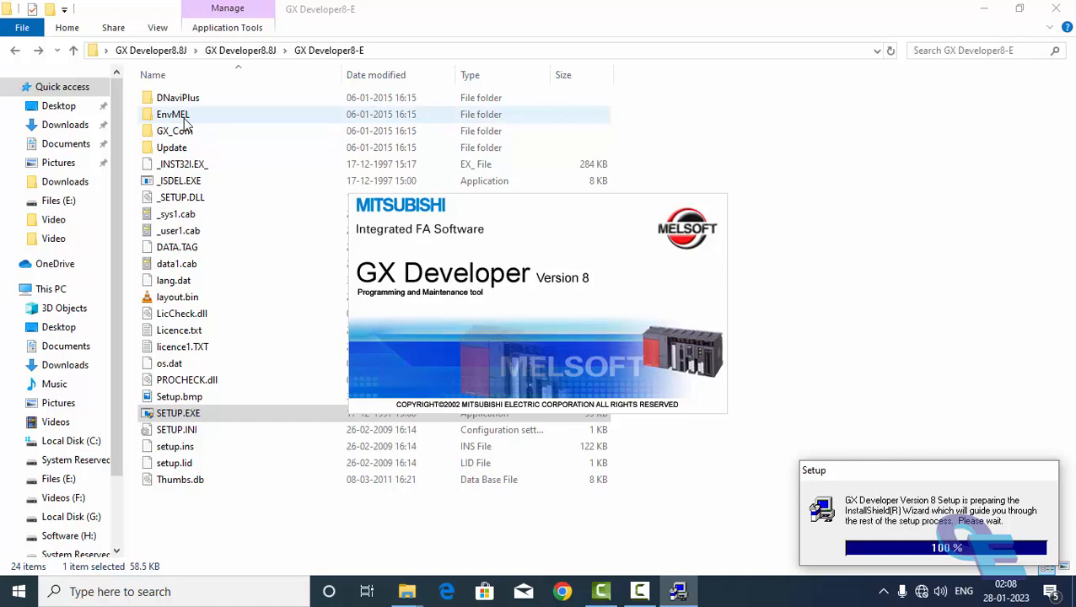
mouse_move(175, 129)
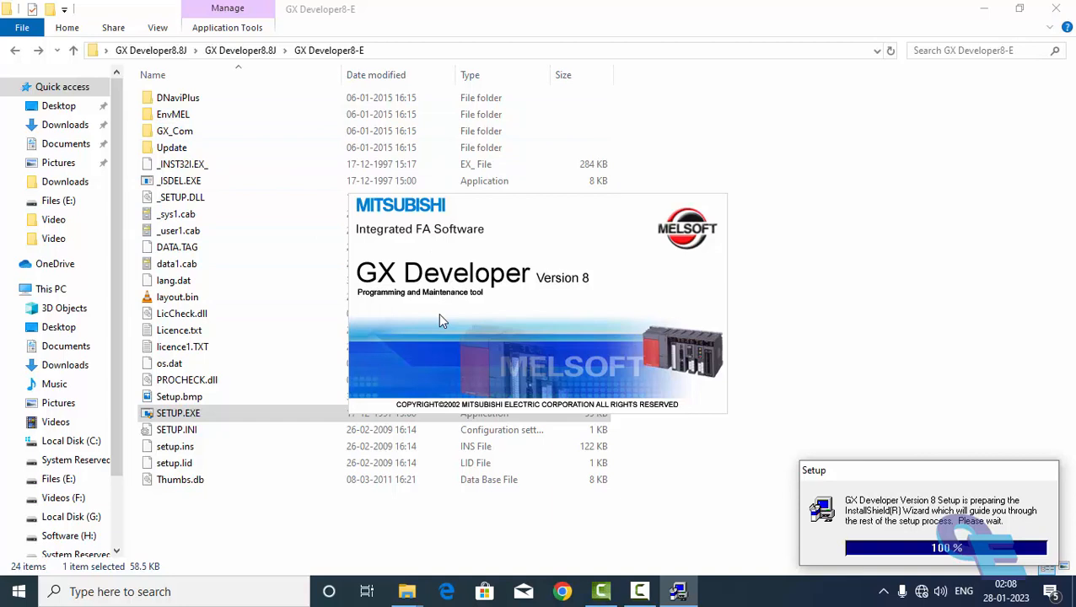
mouse_move(364, 239)
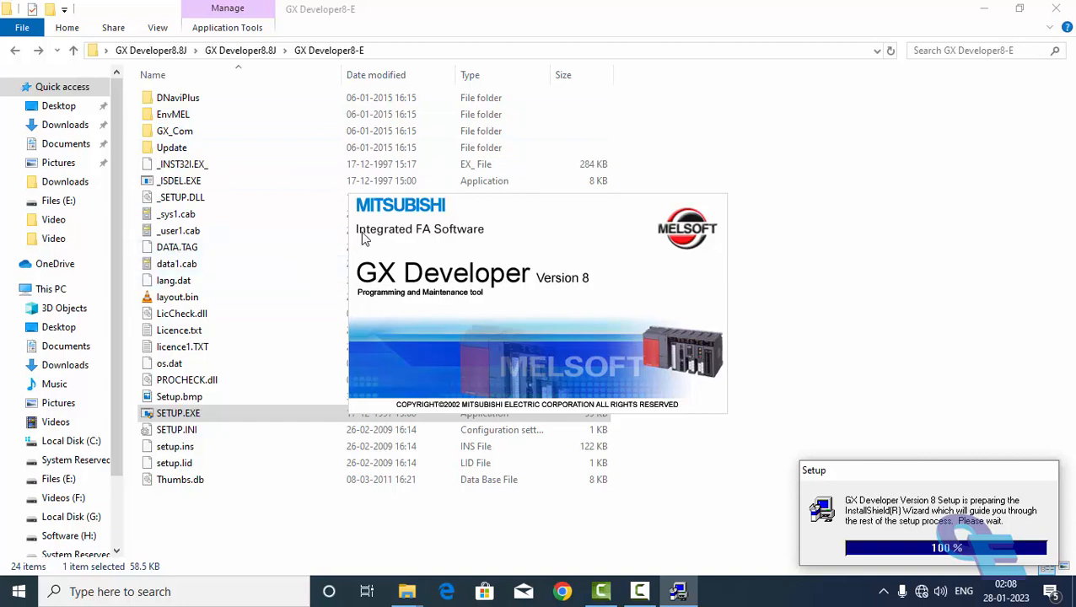
mouse_move(385, 398)
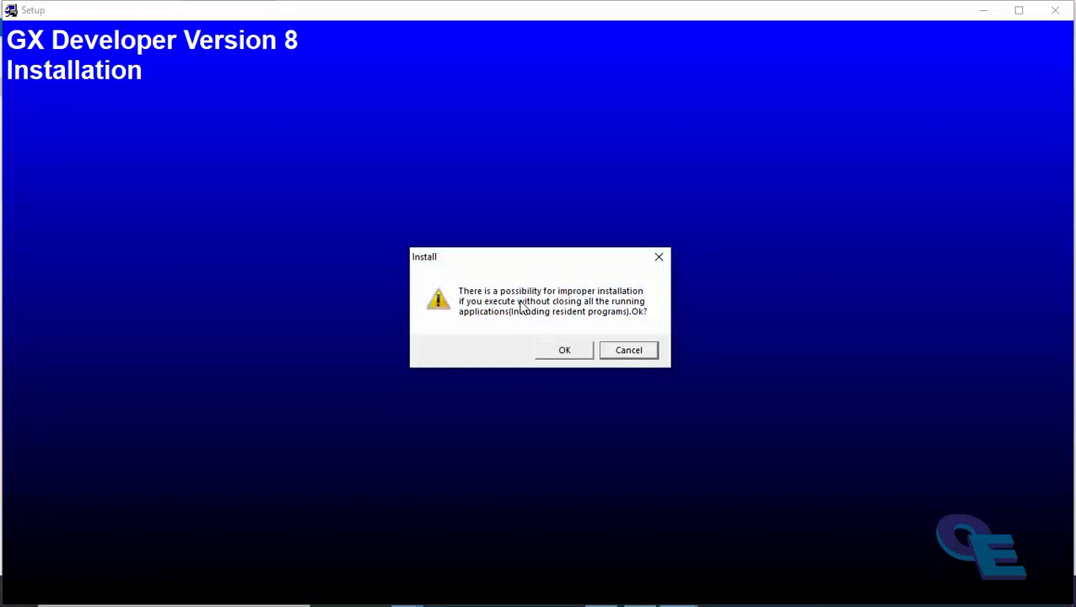
mouse_move(504, 319)
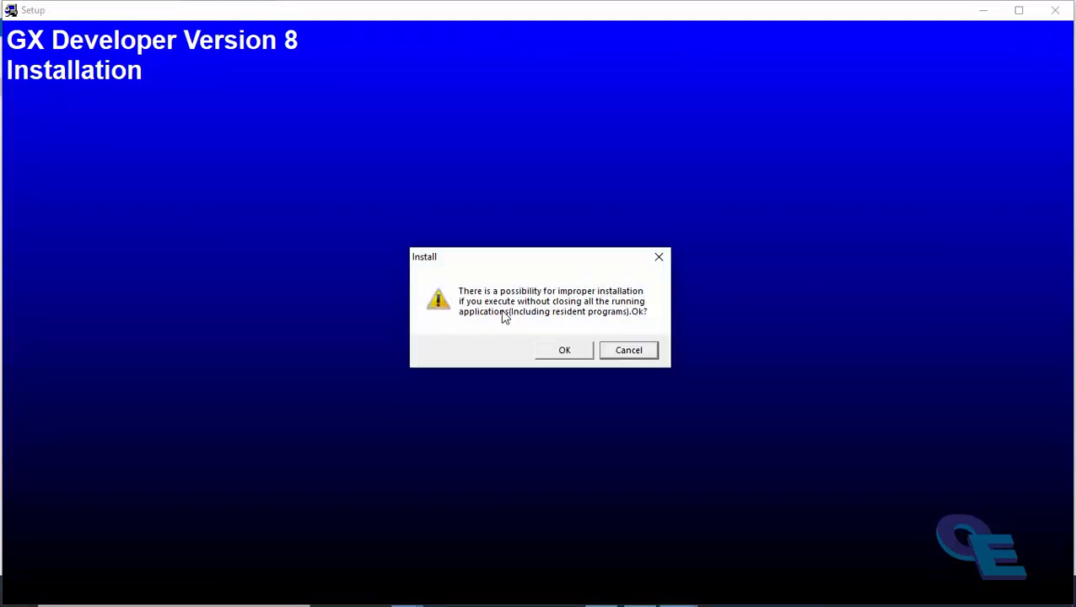
mouse_move(610, 325)
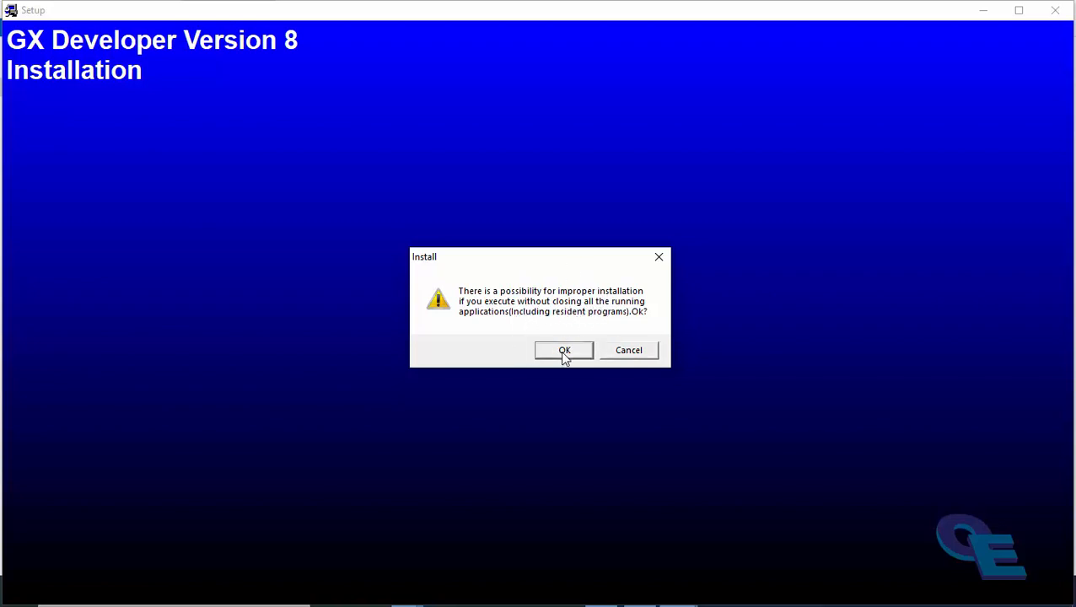
- Accept the running-applications warning and enter company 'Hybr' in User Information
left_click(563, 349)
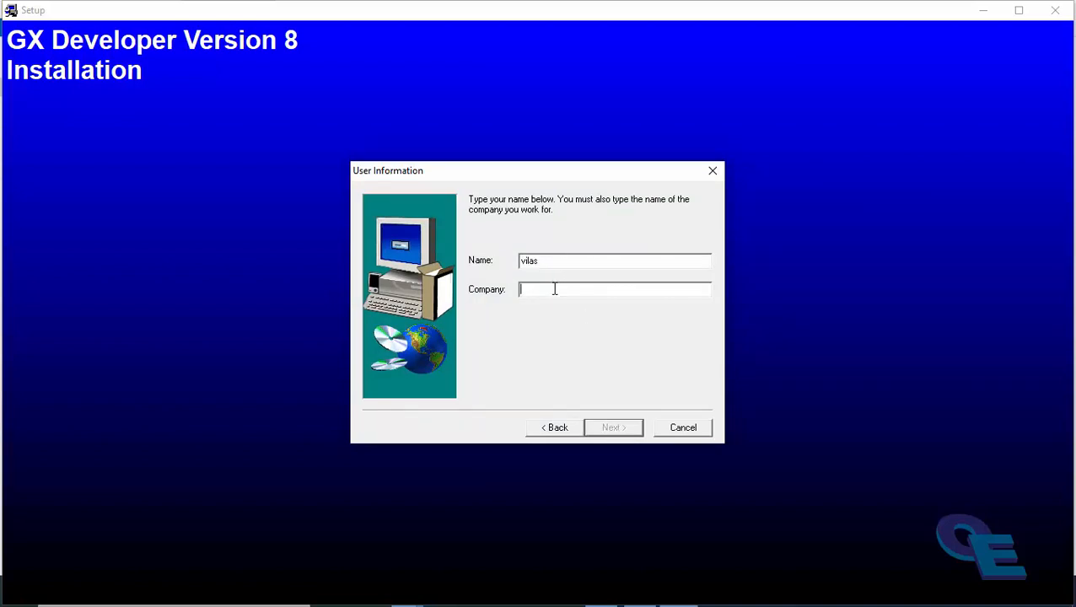
type("H")
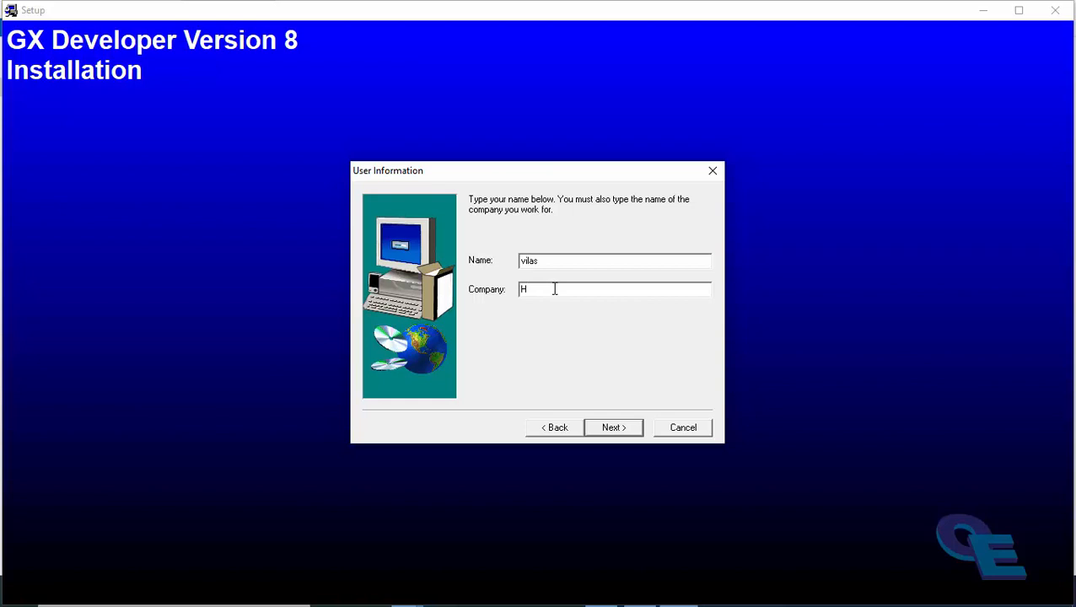
type("ybrid")
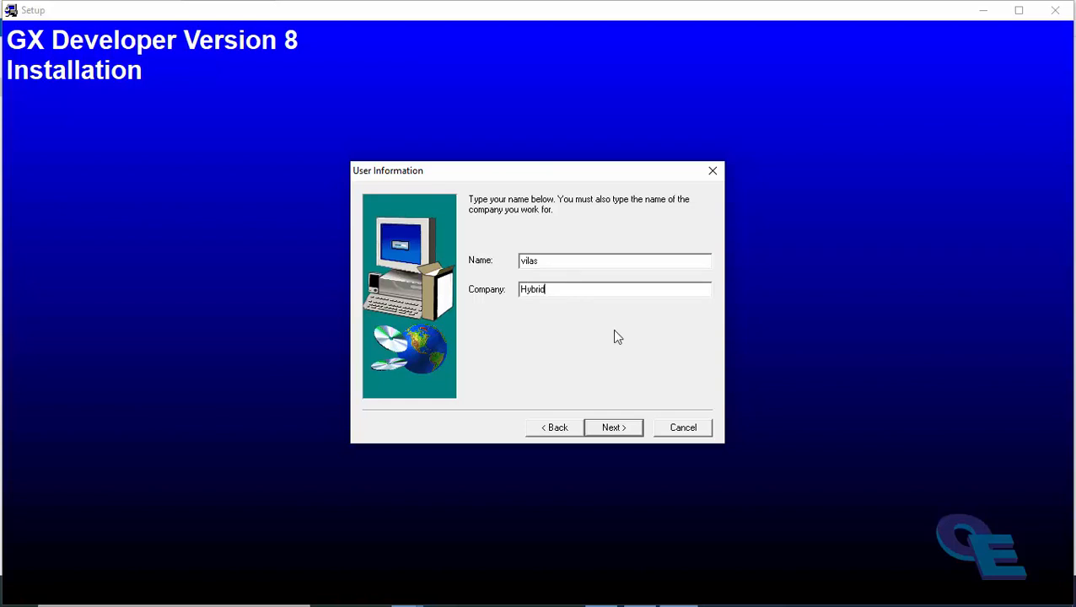
left_click(614, 429)
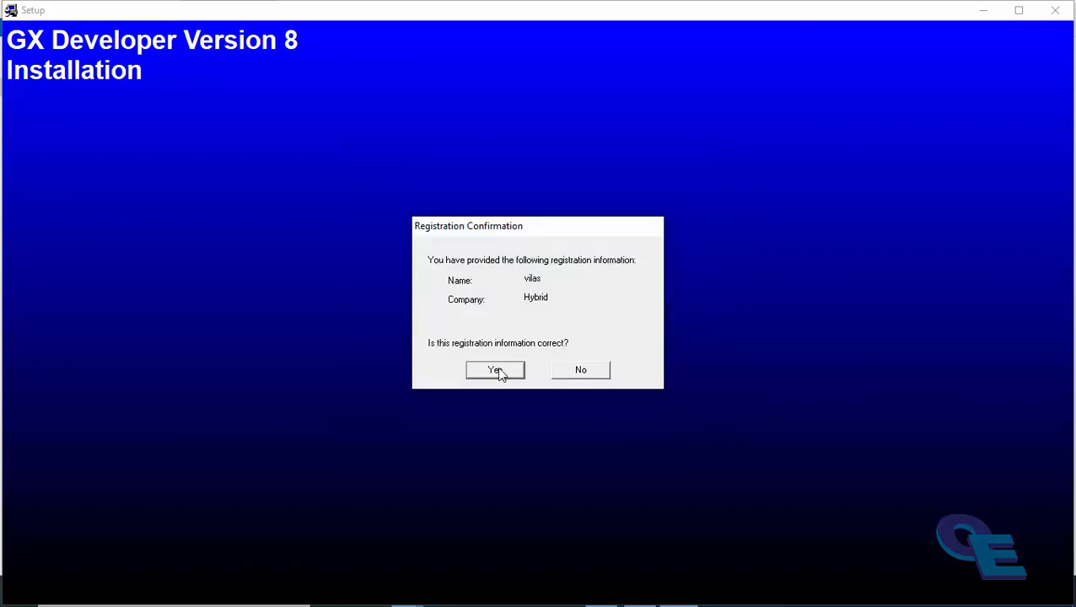
- Confirm registration, enter product ID ending 938, include ST language programming and accept default components
left_click(496, 371)
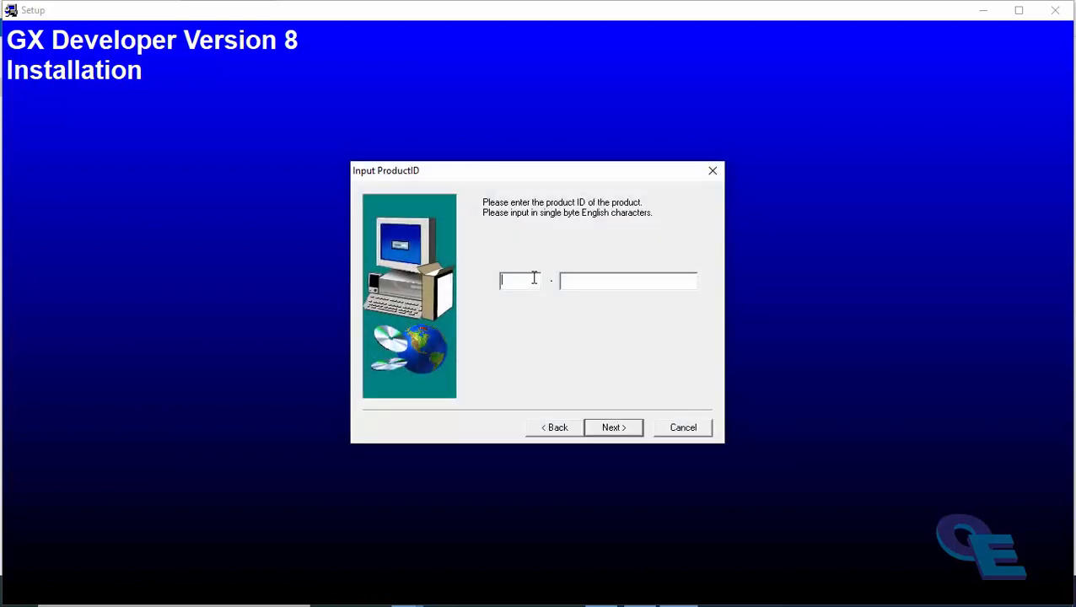
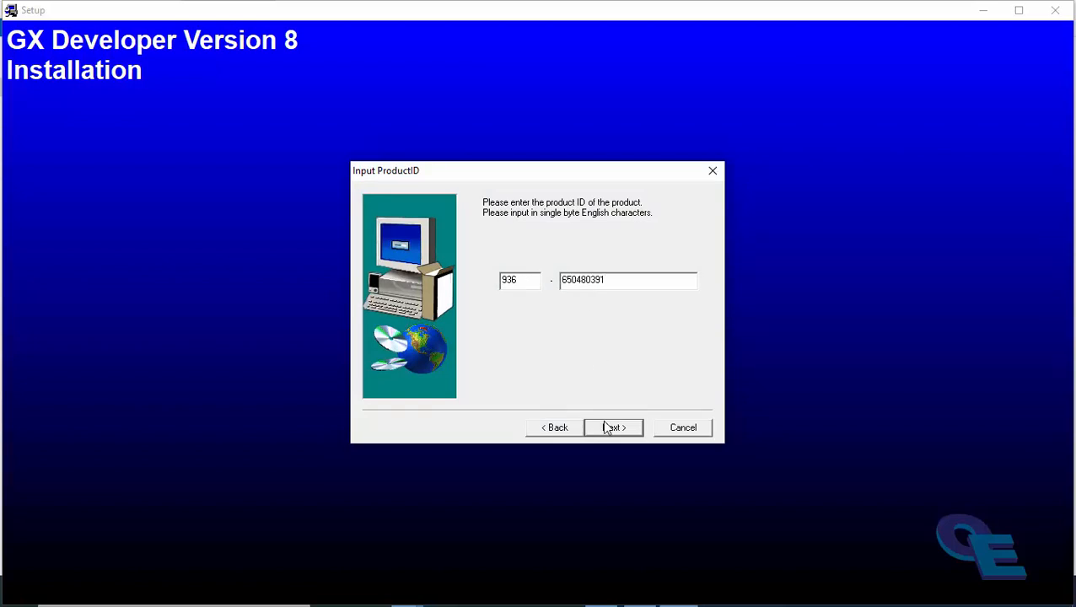
left_click(612, 429)
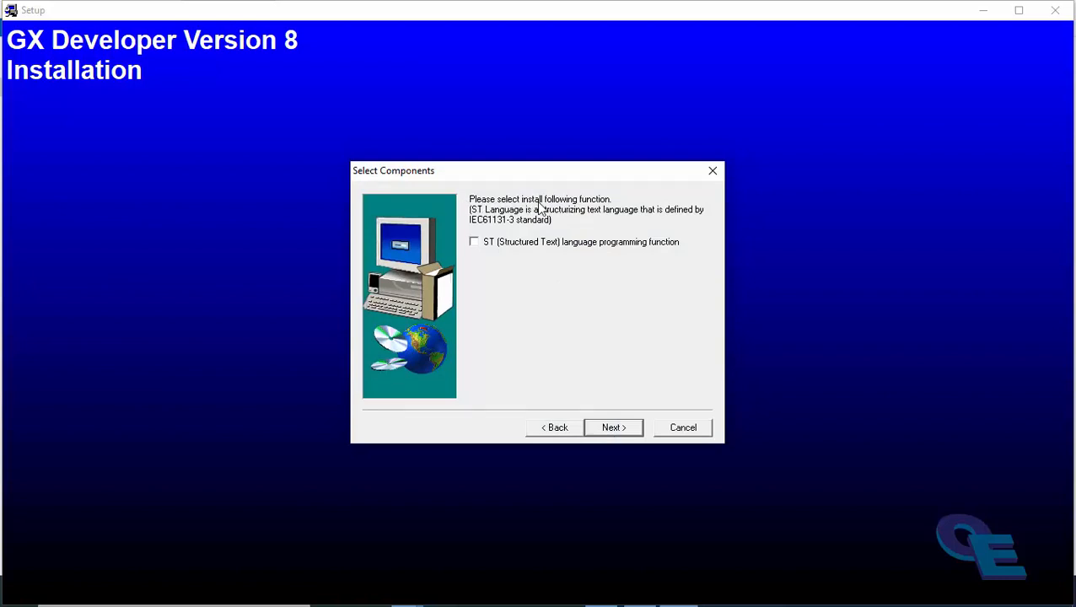
mouse_move(523, 223)
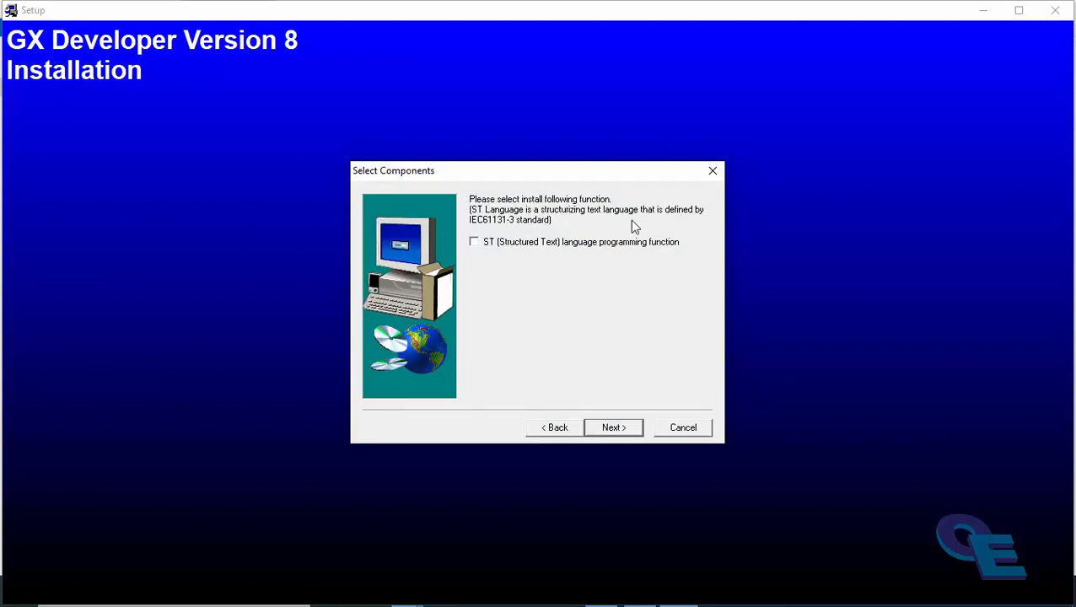
left_click(474, 243)
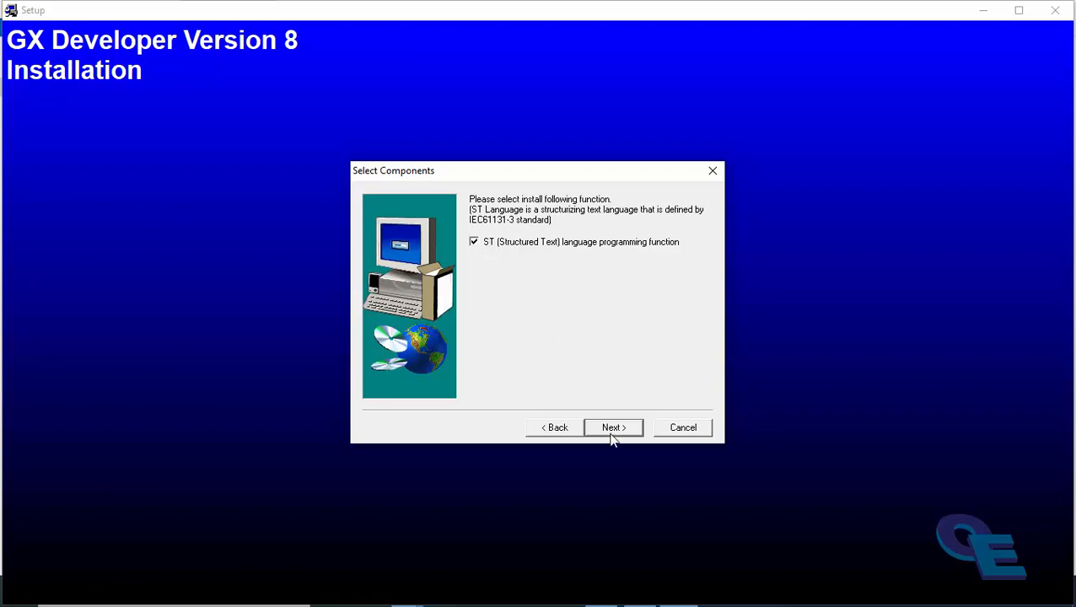
left_click(614, 427)
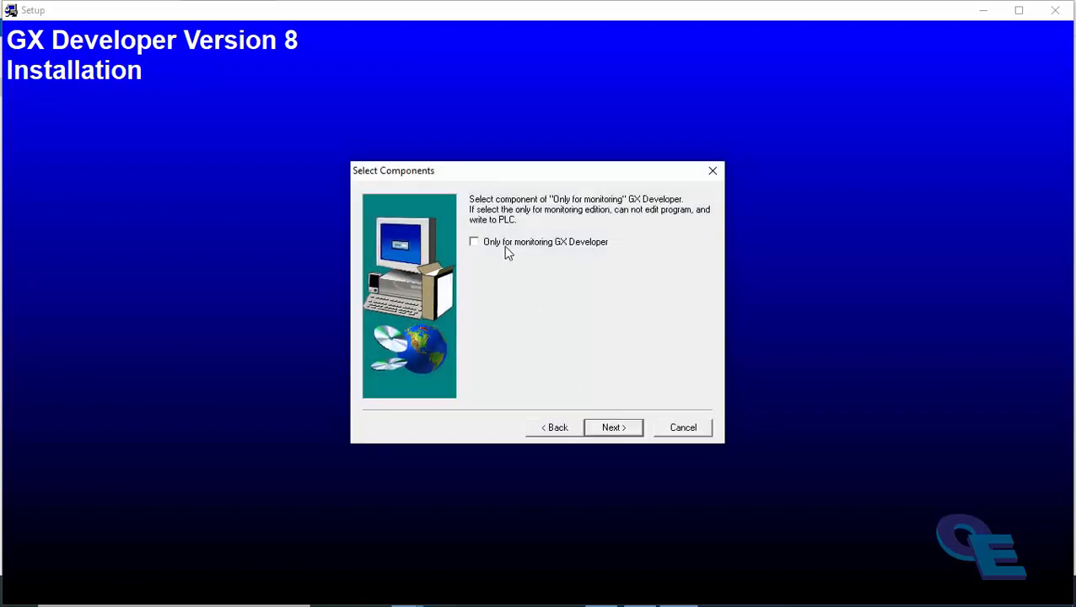
mouse_move(570, 253)
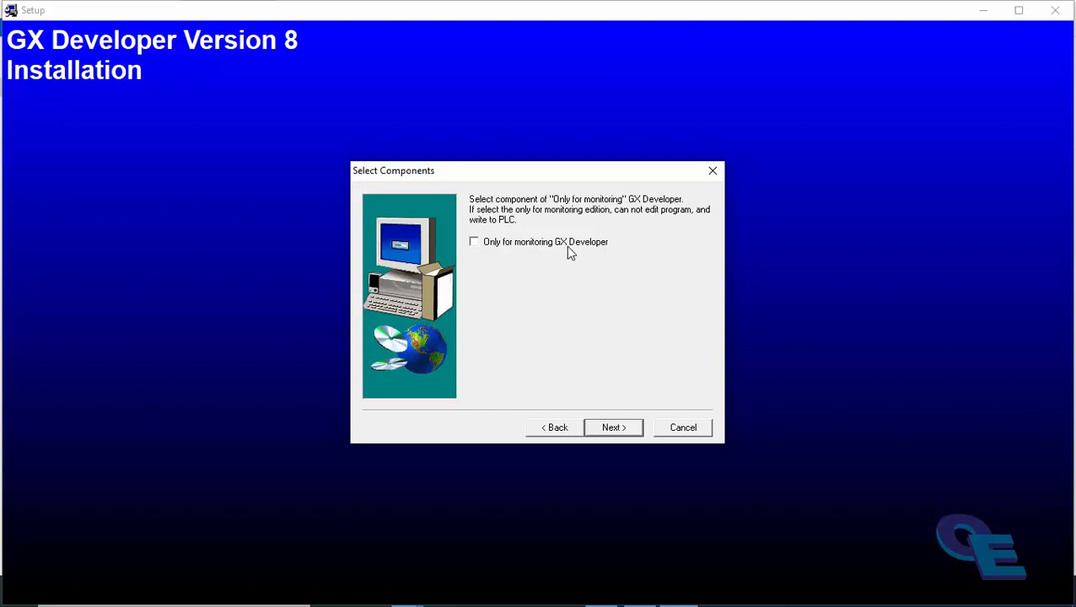
mouse_move(577, 307)
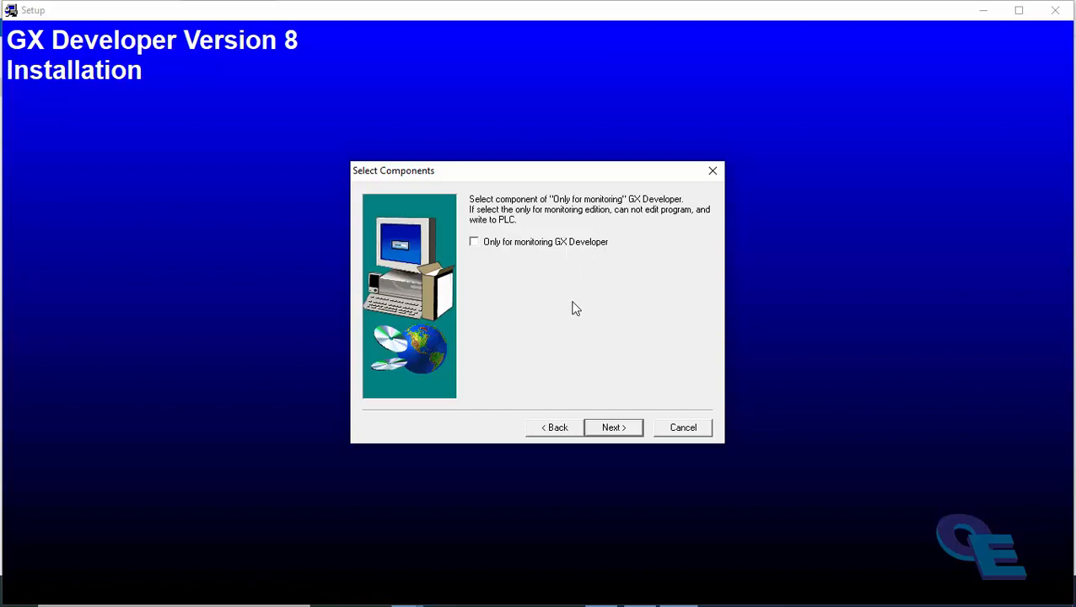
mouse_move(649, 244)
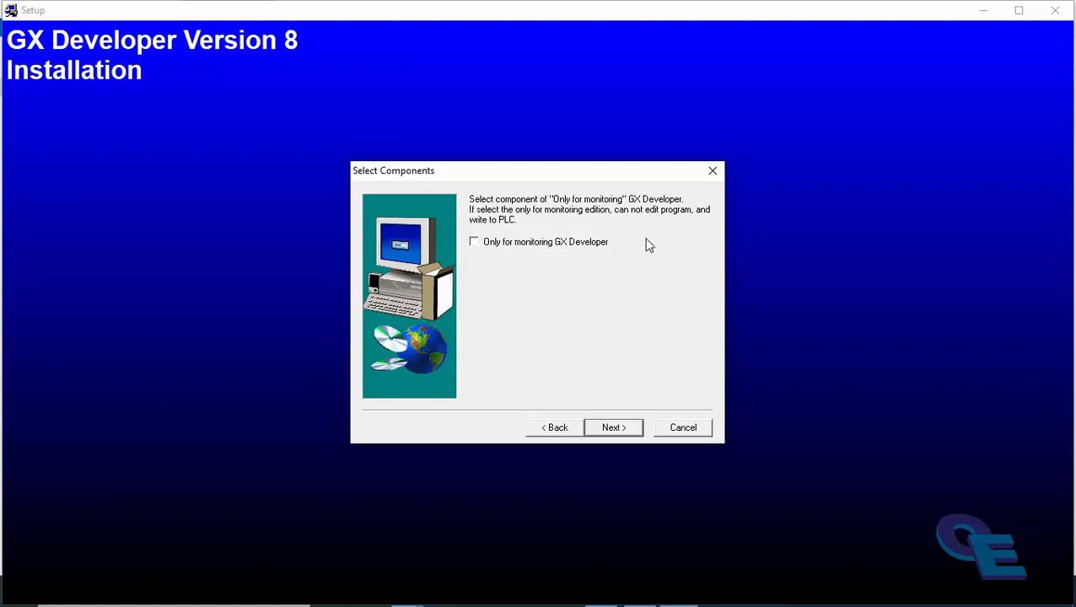
mouse_move(491, 209)
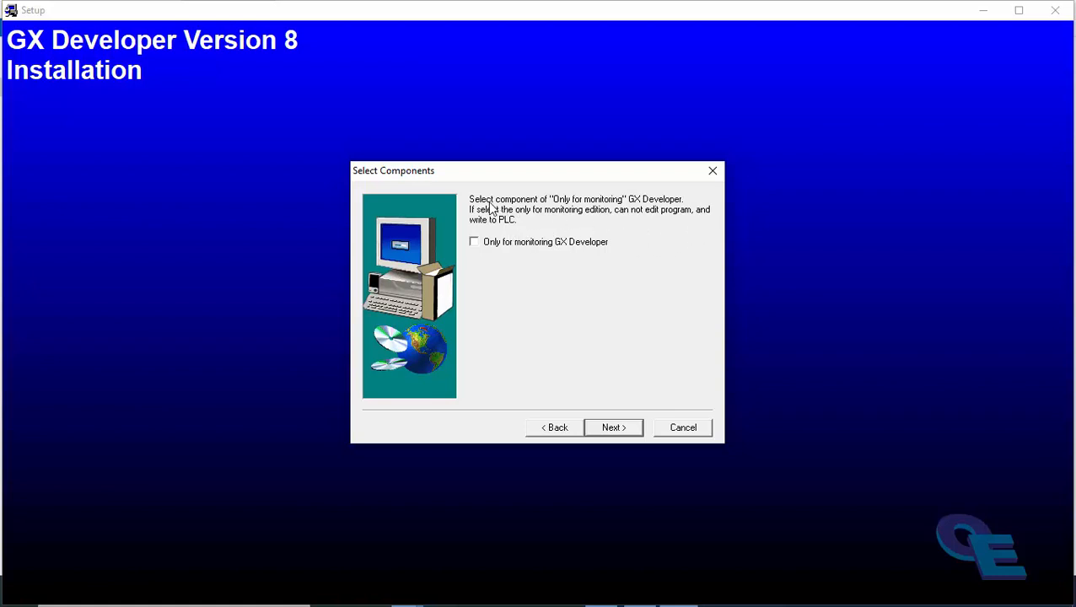
mouse_move(553, 212)
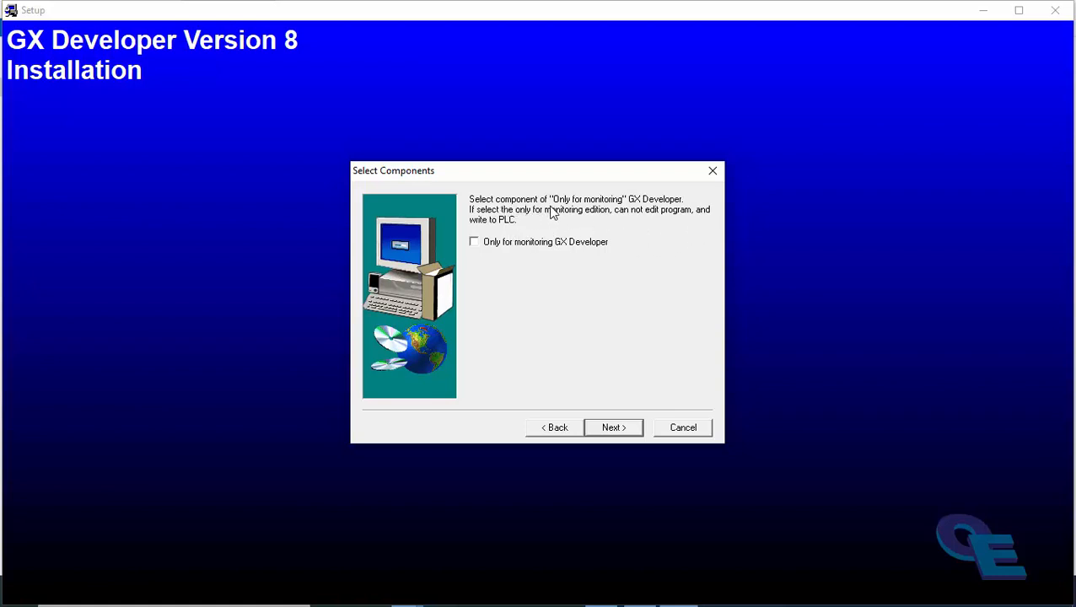
mouse_move(506, 221)
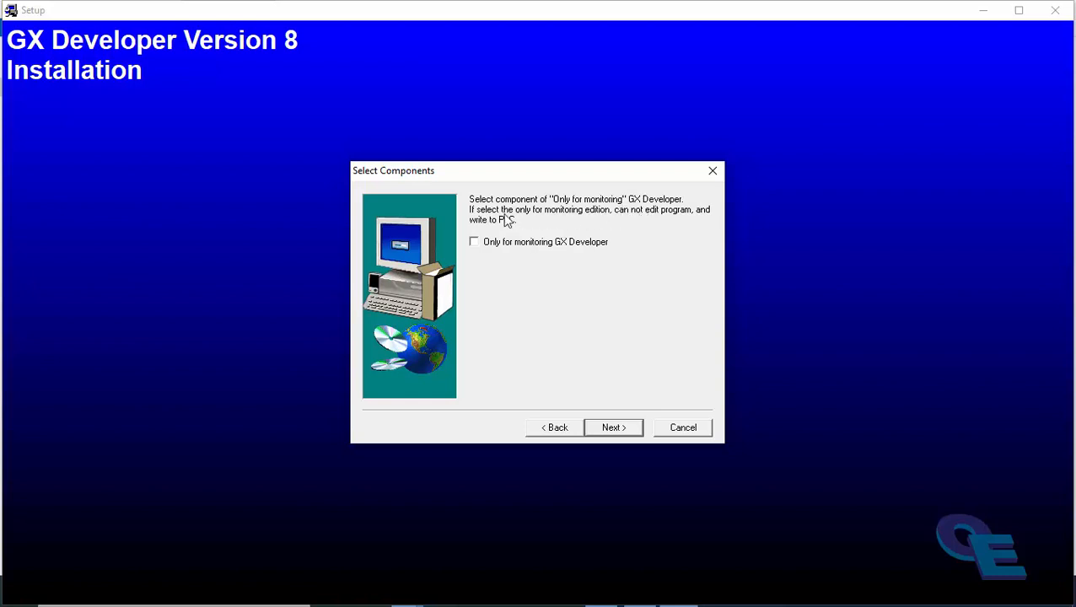
mouse_move(590, 222)
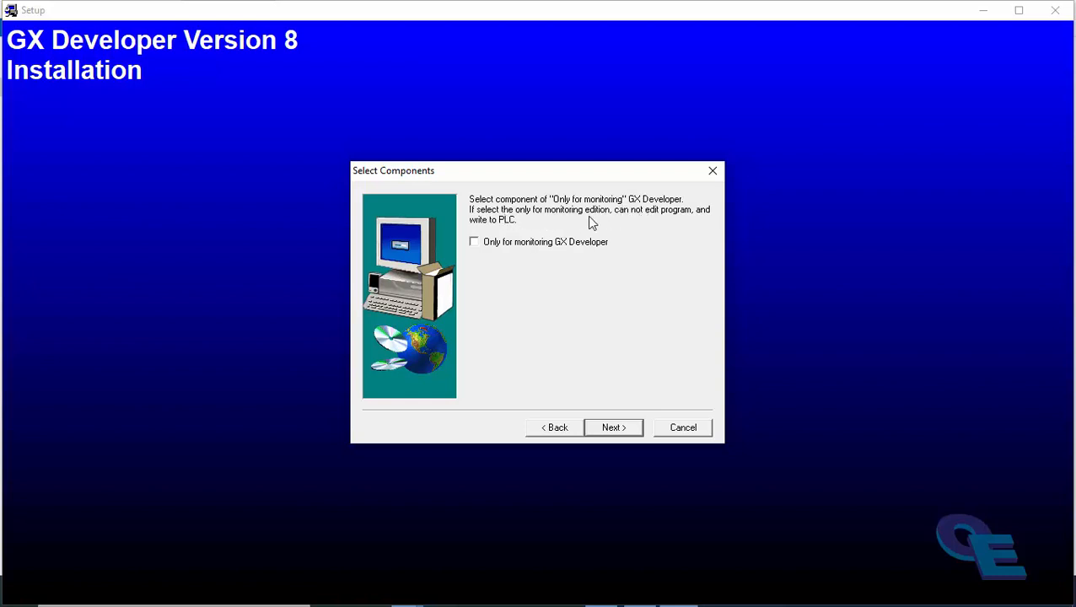
mouse_move(661, 226)
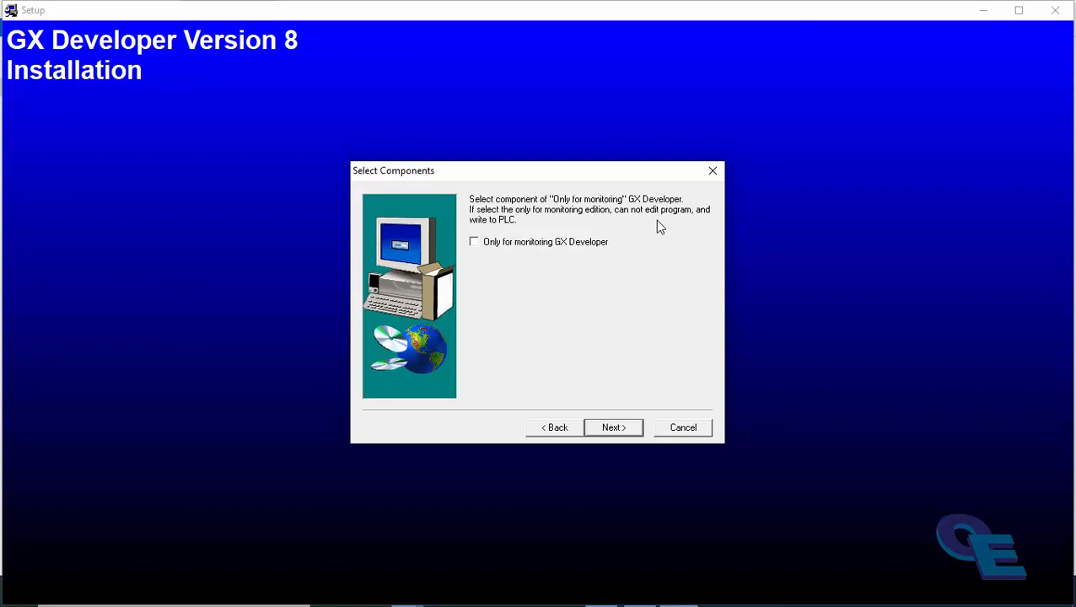
mouse_move(509, 229)
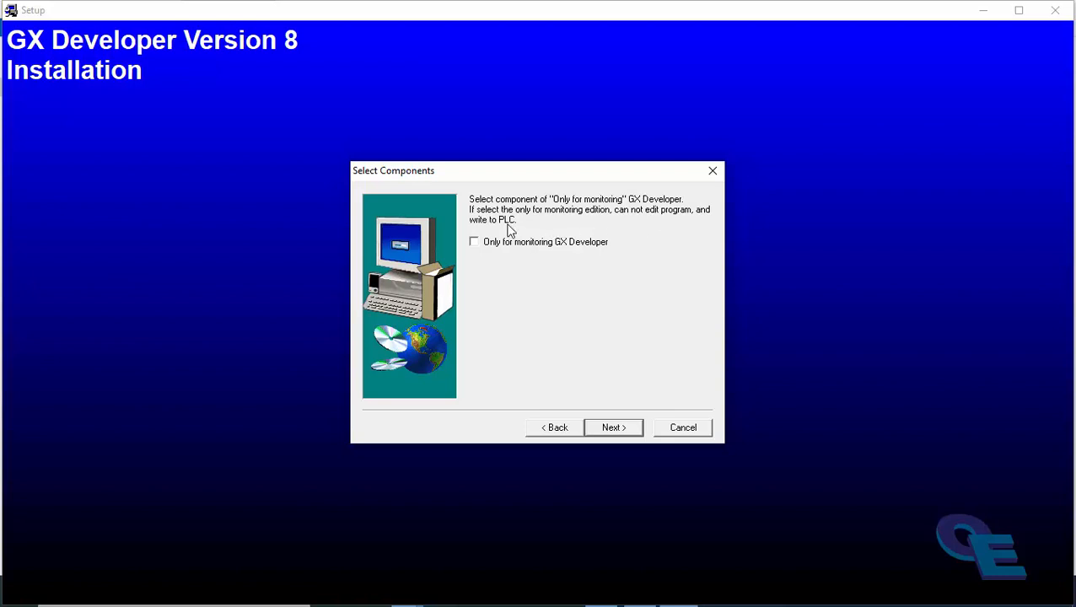
mouse_move(496, 256)
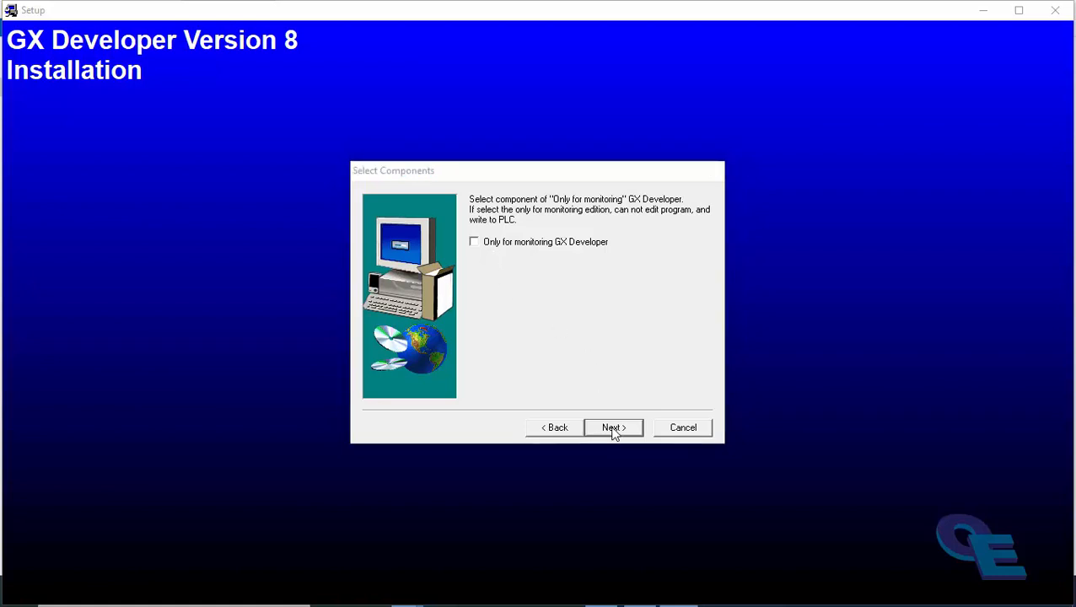
left_click(613, 426)
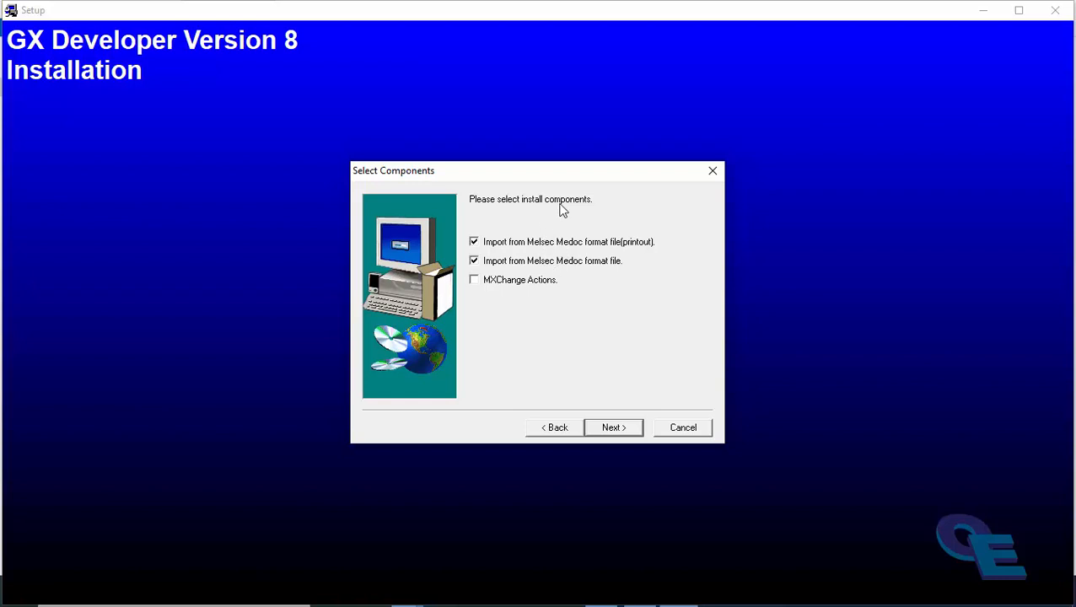
left_click(614, 427)
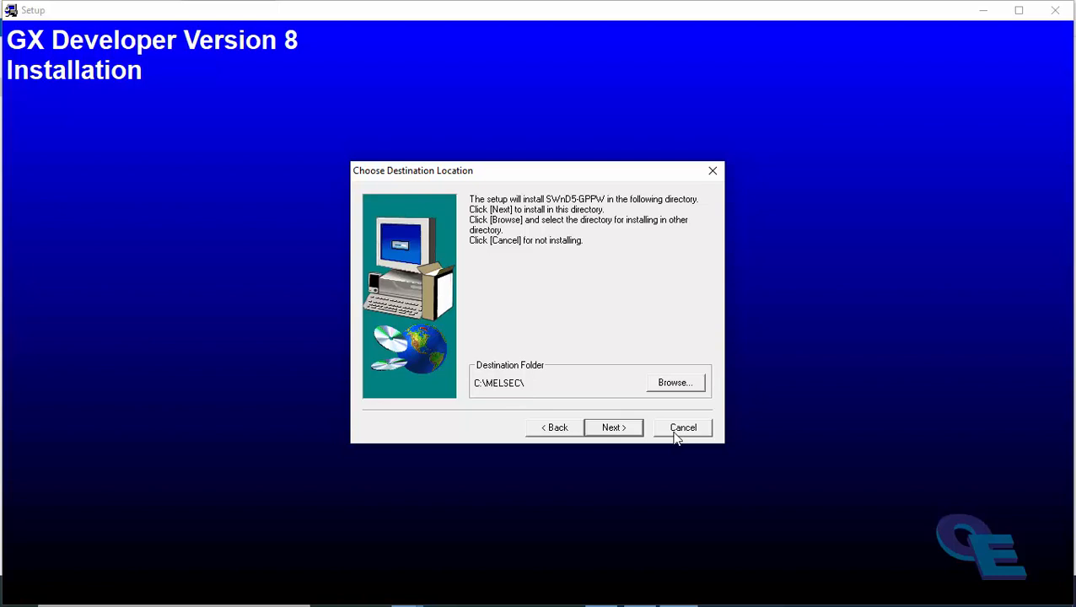
- Start installing GX Developer into the default C:\MELSEC\ destination folder
left_click(614, 427)
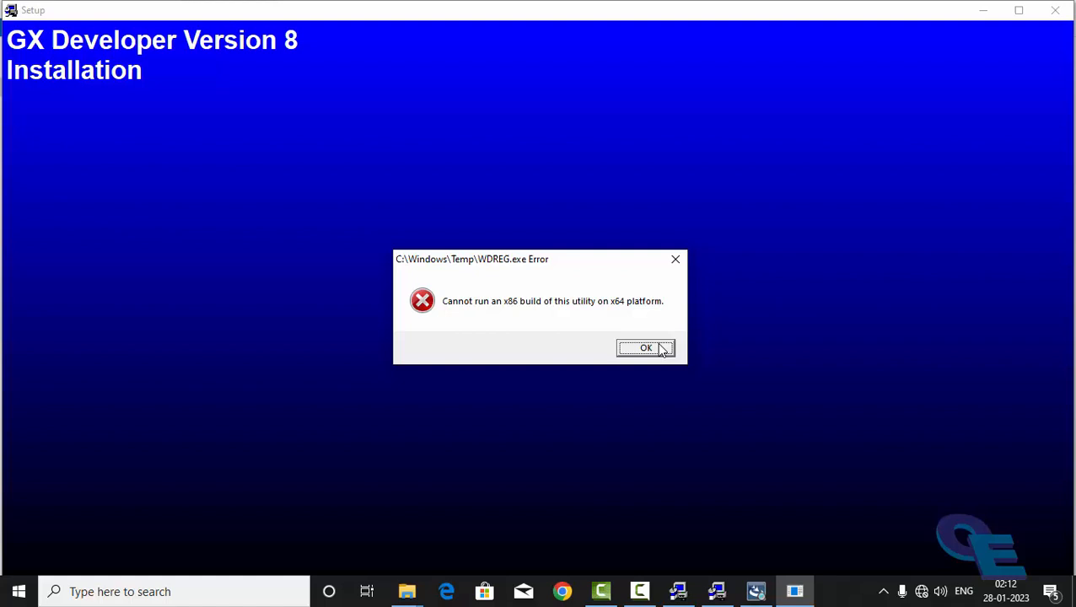
mouse_move(655, 349)
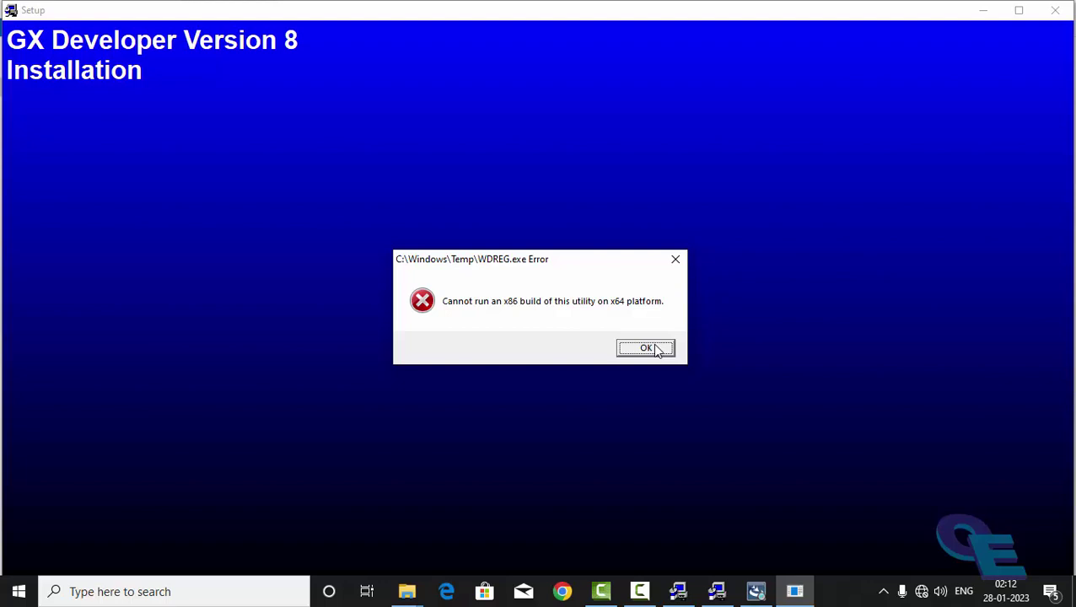
- Dismiss the repeated WDREG.exe x86-on-x64 and driver initialisation errors so setup completes
left_click(646, 347)
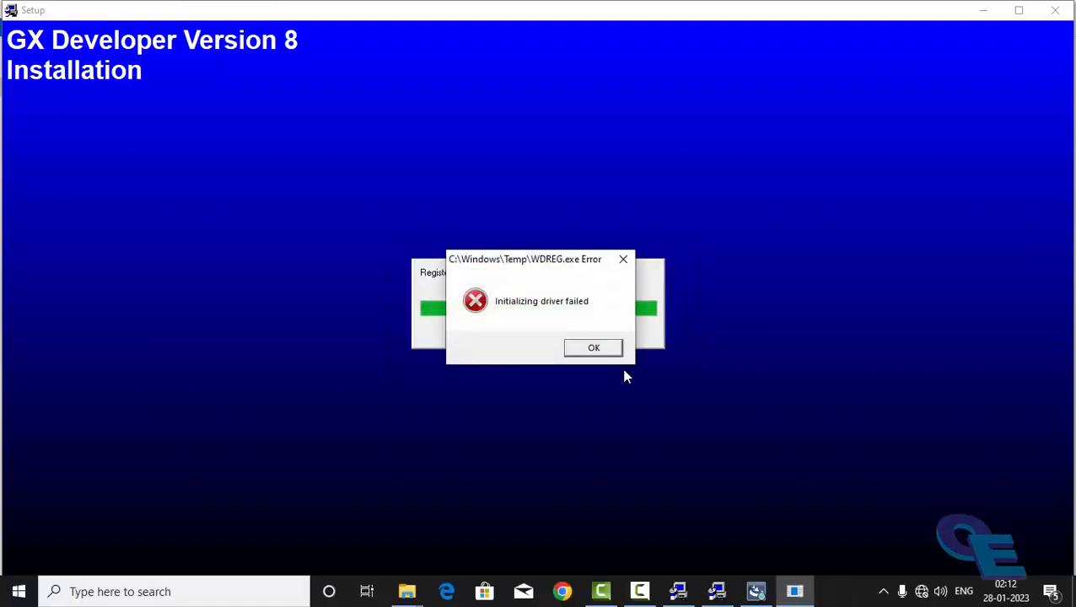
left_click(593, 347)
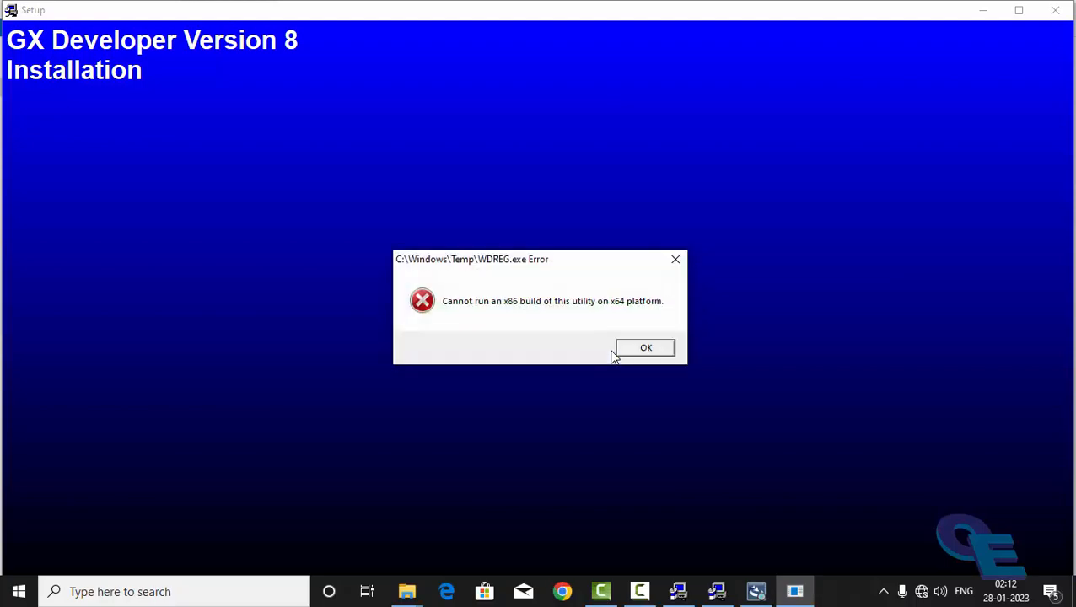
left_click(644, 348)
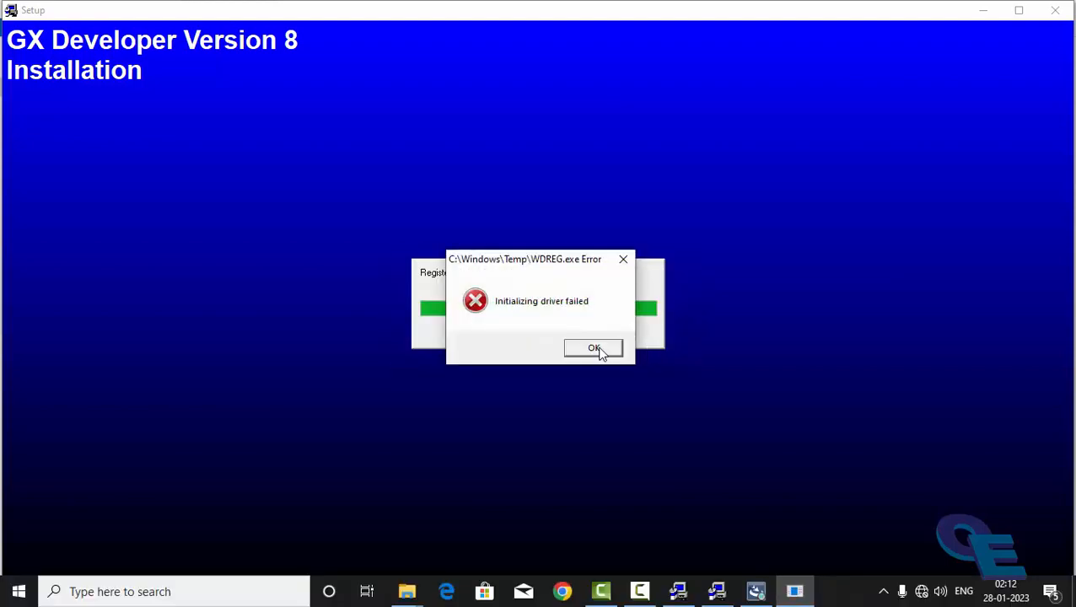
left_click(594, 347)
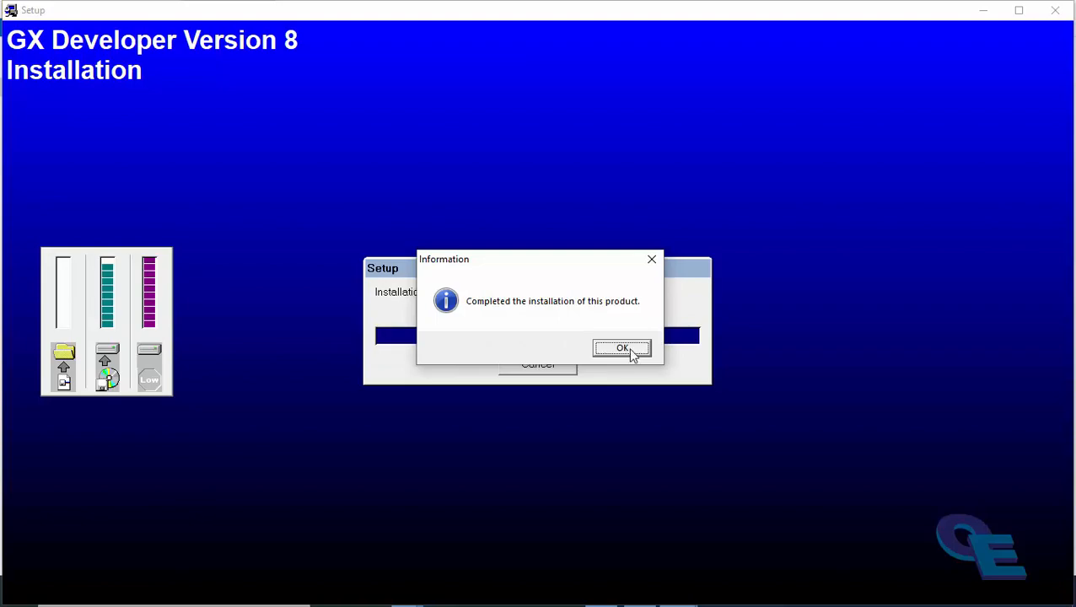
- Close the completed GX Developer setup and launch SETUP.EXE from the Gx_Simulator folder
left_click(622, 347)
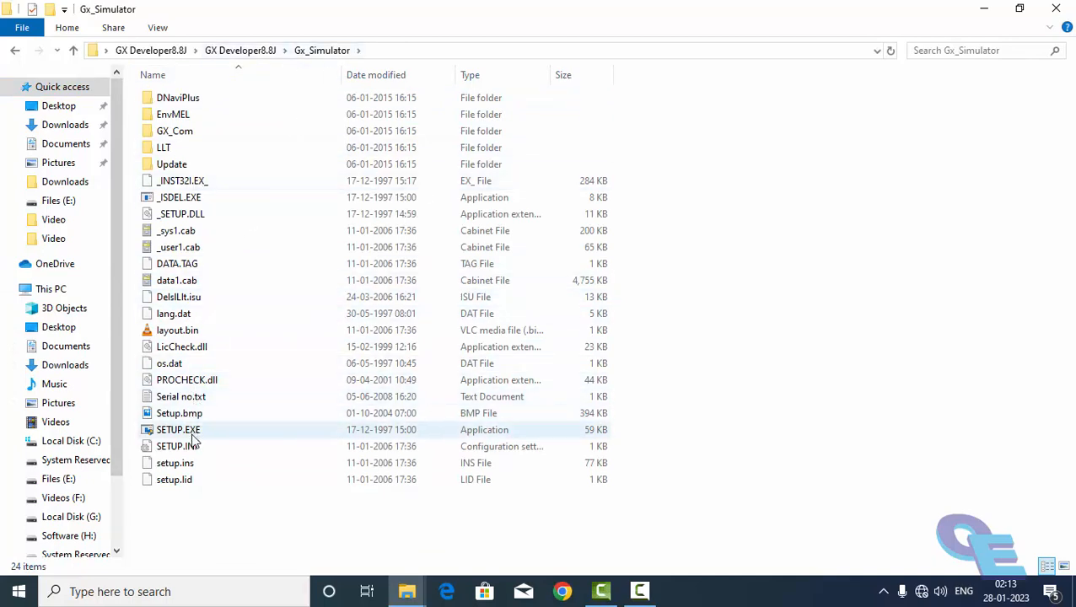
right_click(177, 430)
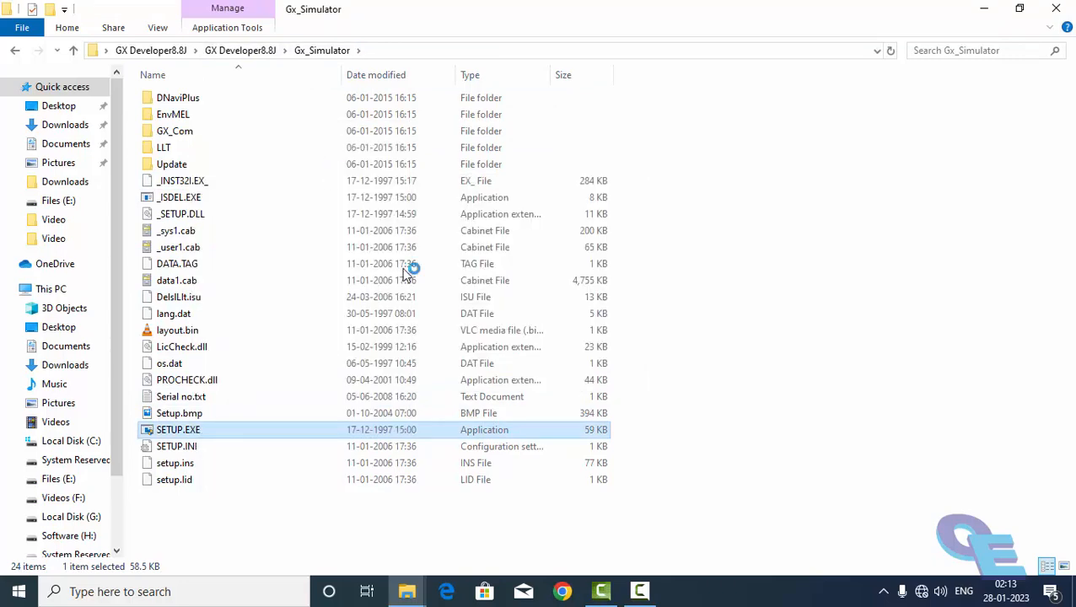
mouse_move(429, 351)
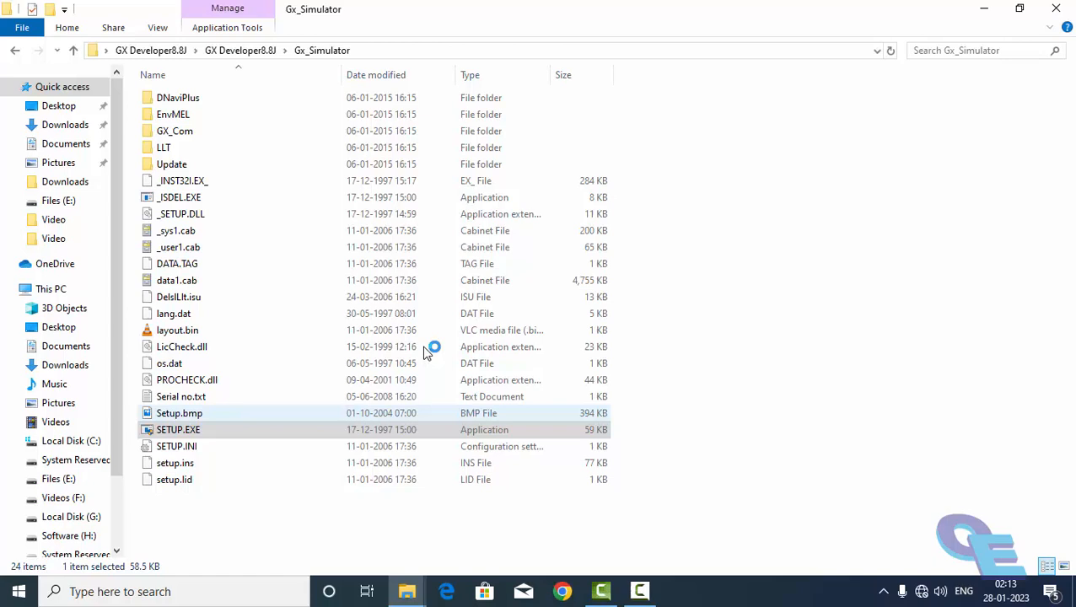
double_click(177, 430)
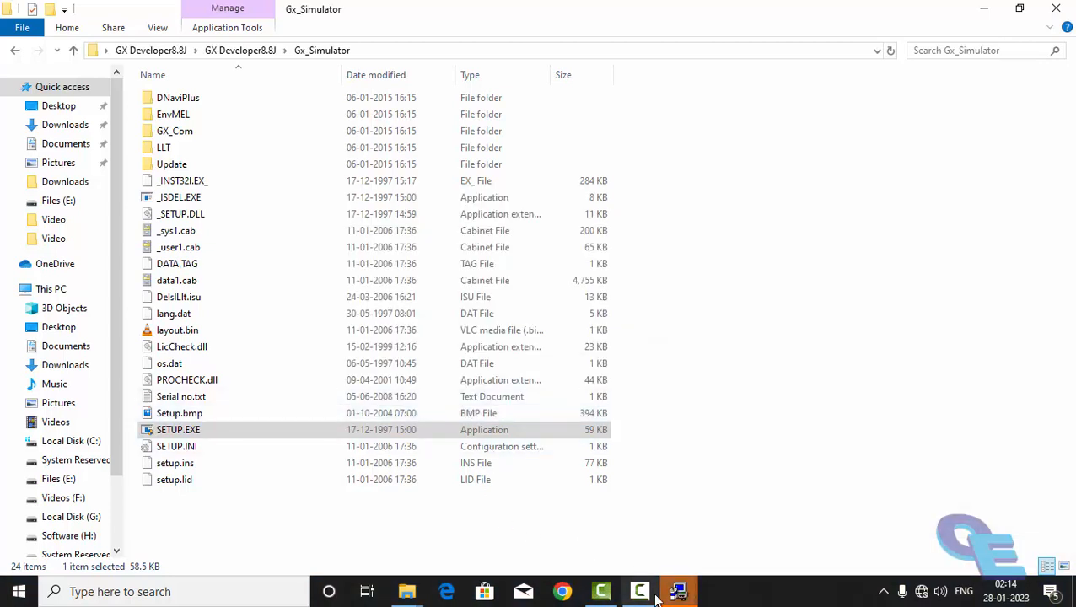
- Start GX Simulator 7 setup, accept the warning and enter 'Hybrid' as the company
double_click(177, 430)
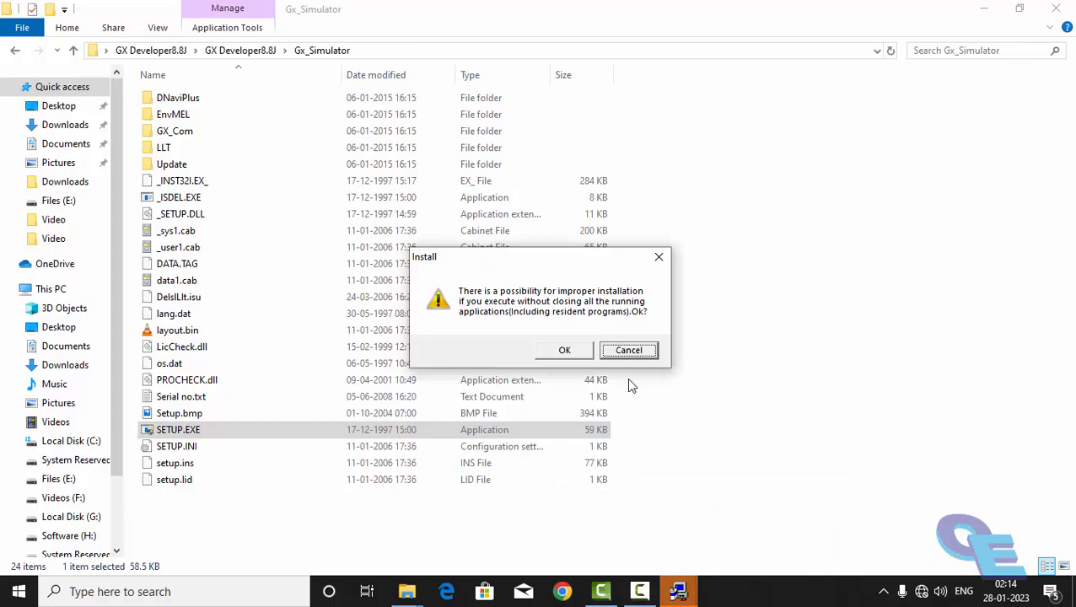
left_click(564, 349)
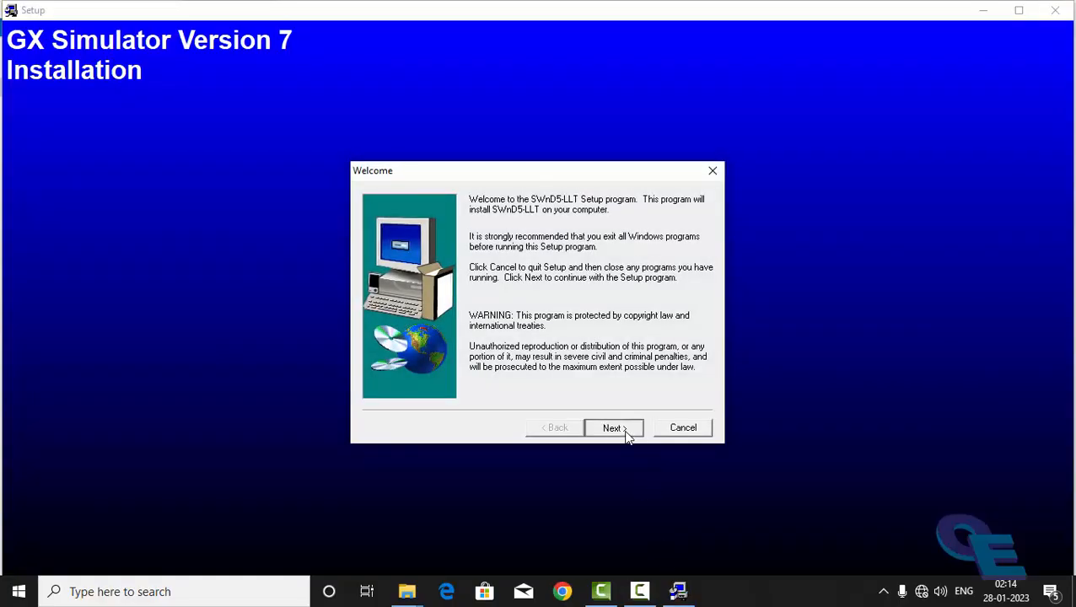
left_click(614, 429)
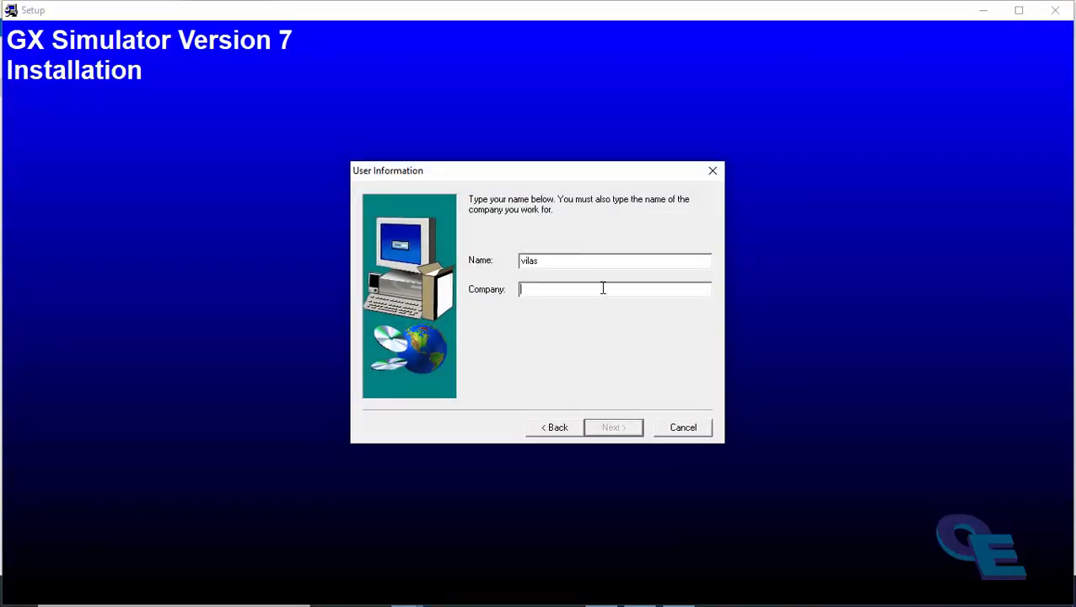
type("Hybr")
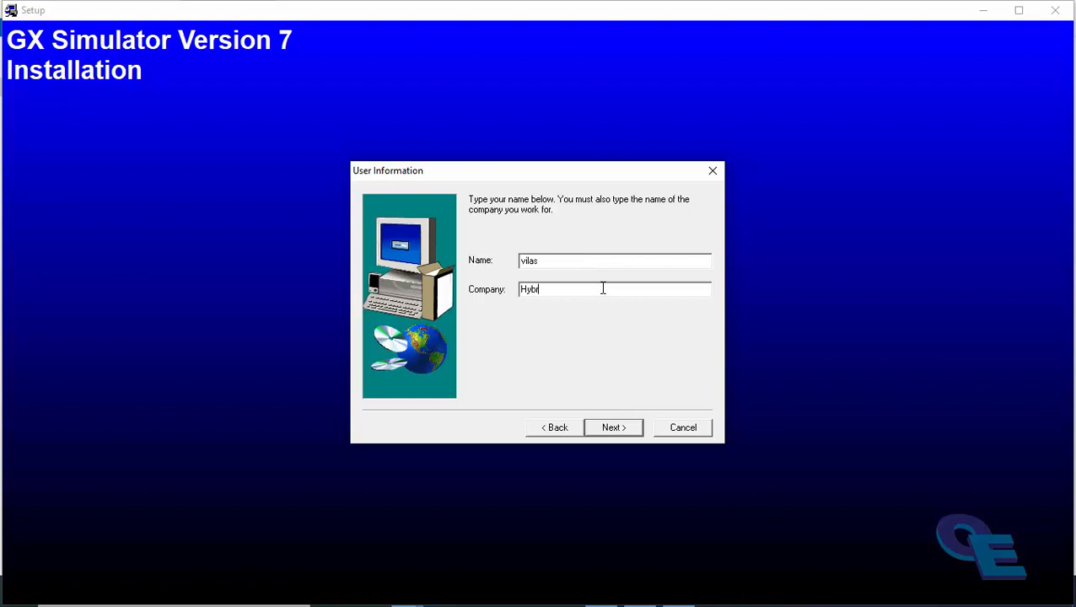
type("id")
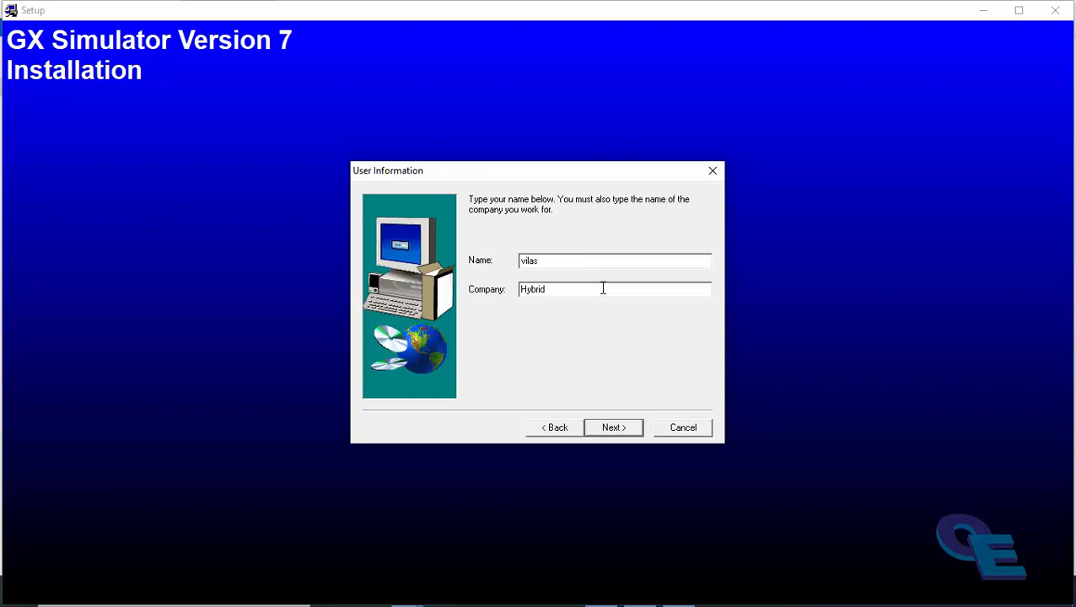
left_click(614, 429)
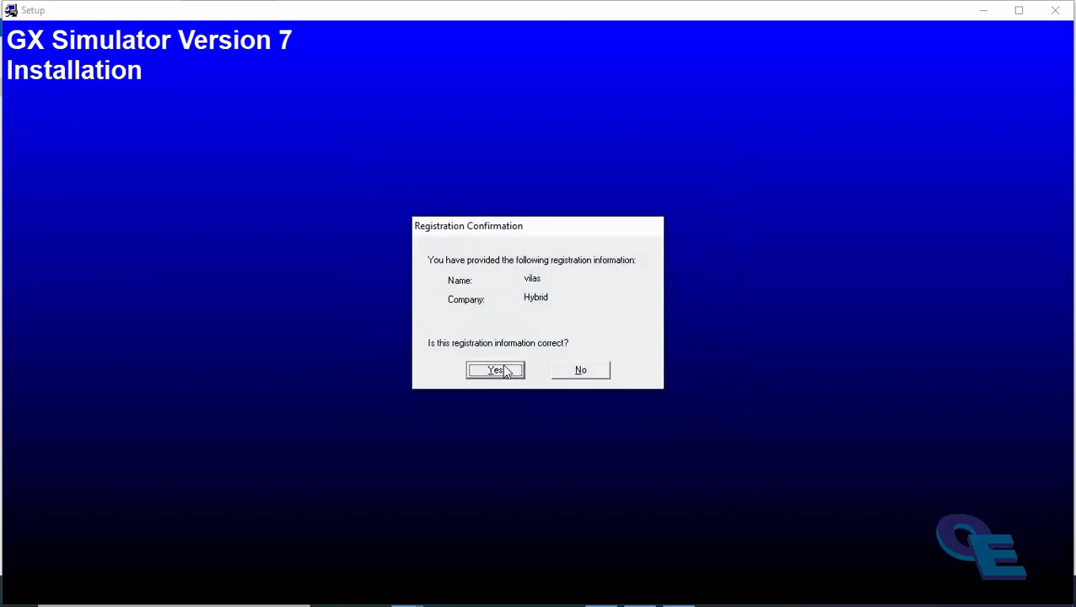
left_click(494, 369)
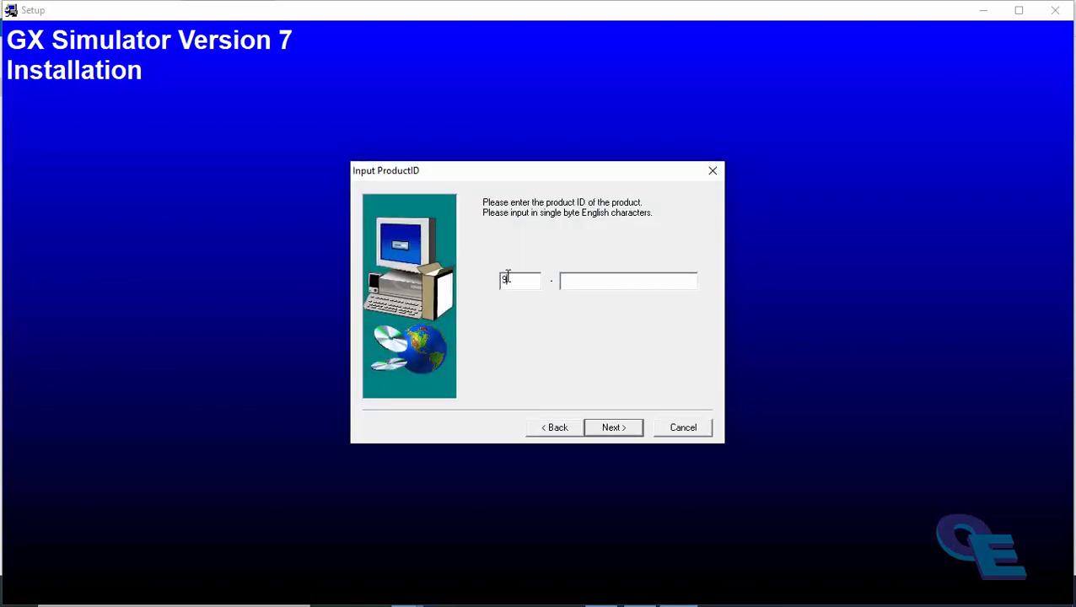
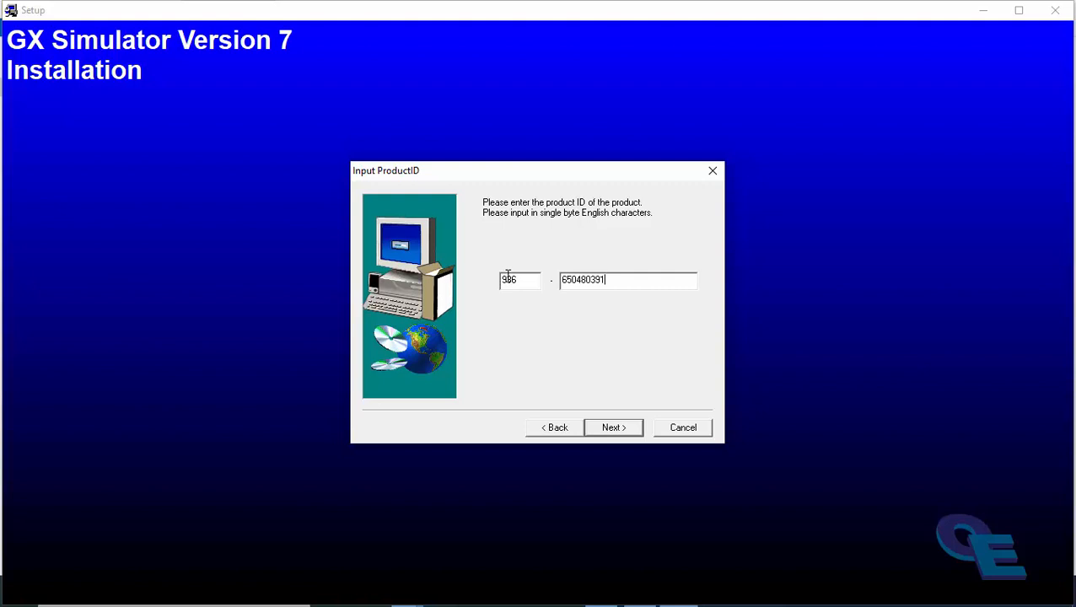
left_click(614, 428)
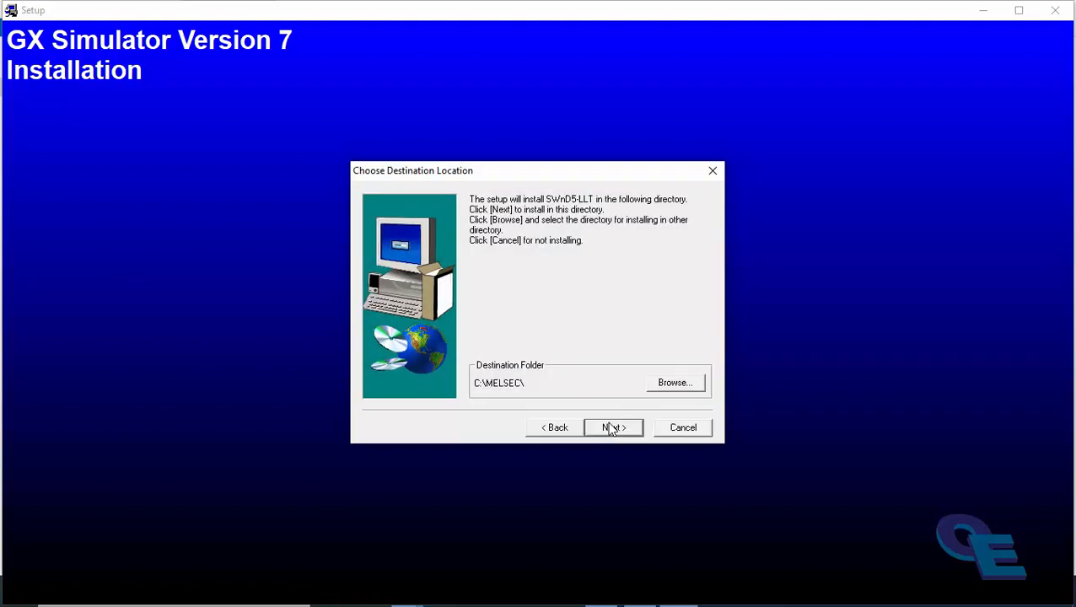
- Install GX Simulator into the default C:\MELSEC\ folder and acknowledge completion
left_click(614, 427)
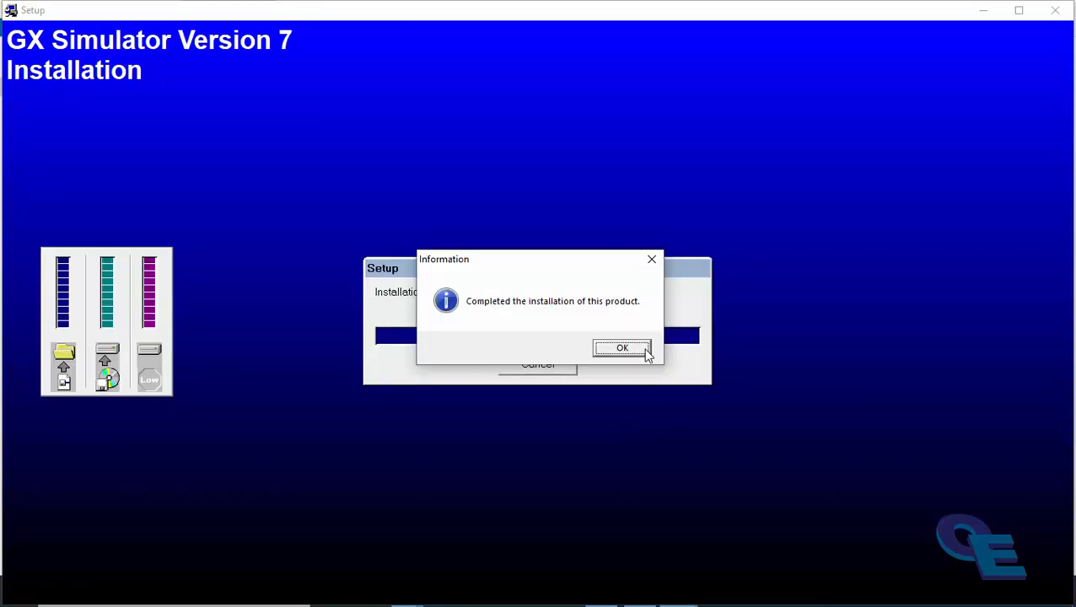
left_click(620, 347)
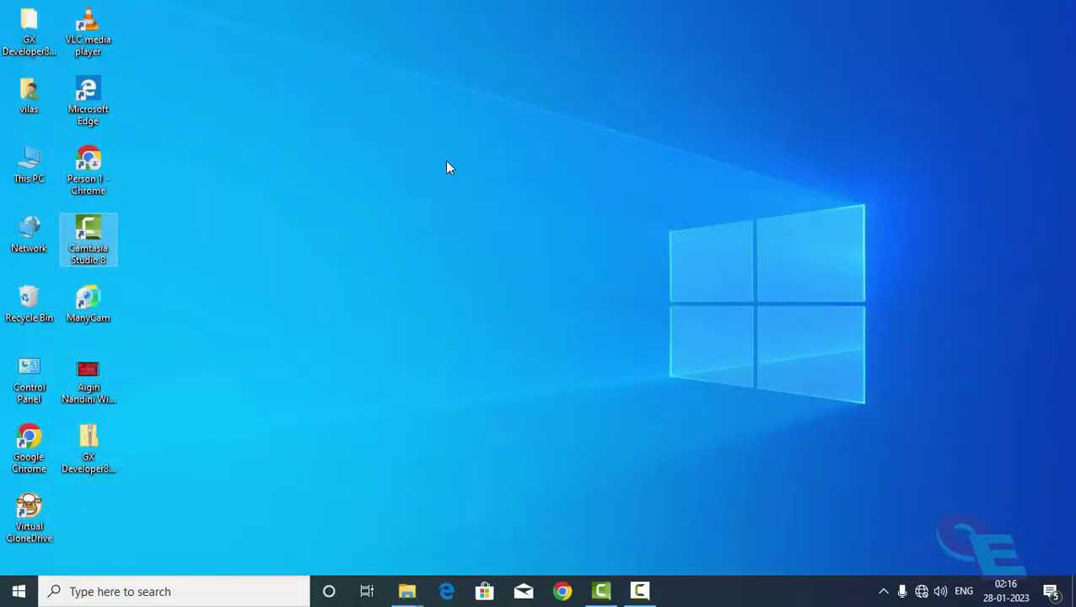
mouse_move(96, 577)
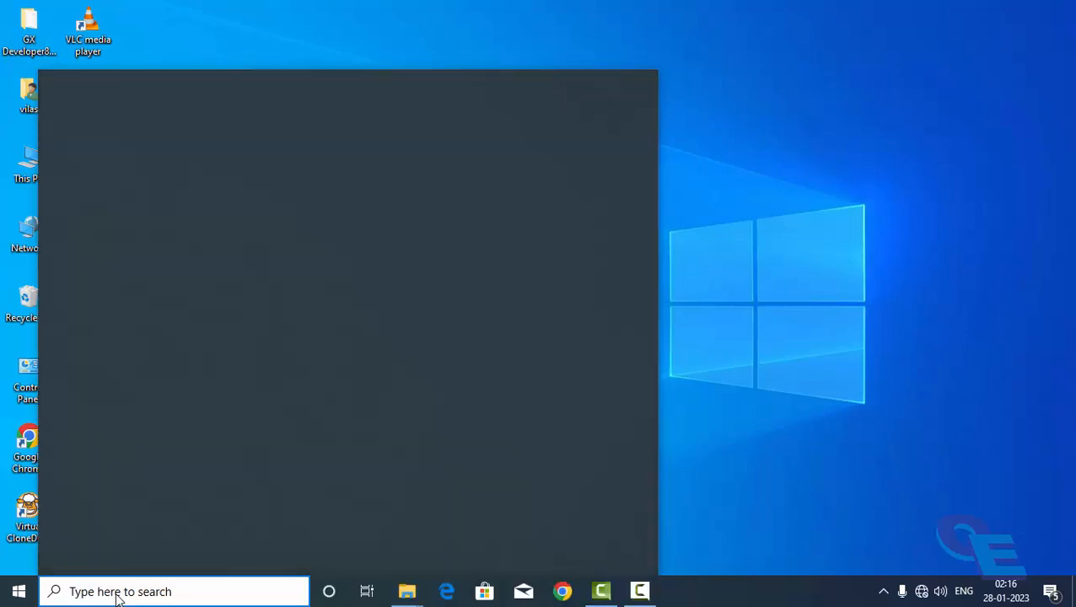
- Find GX Developer through Windows search with 'gx' and launch it
type("gx")
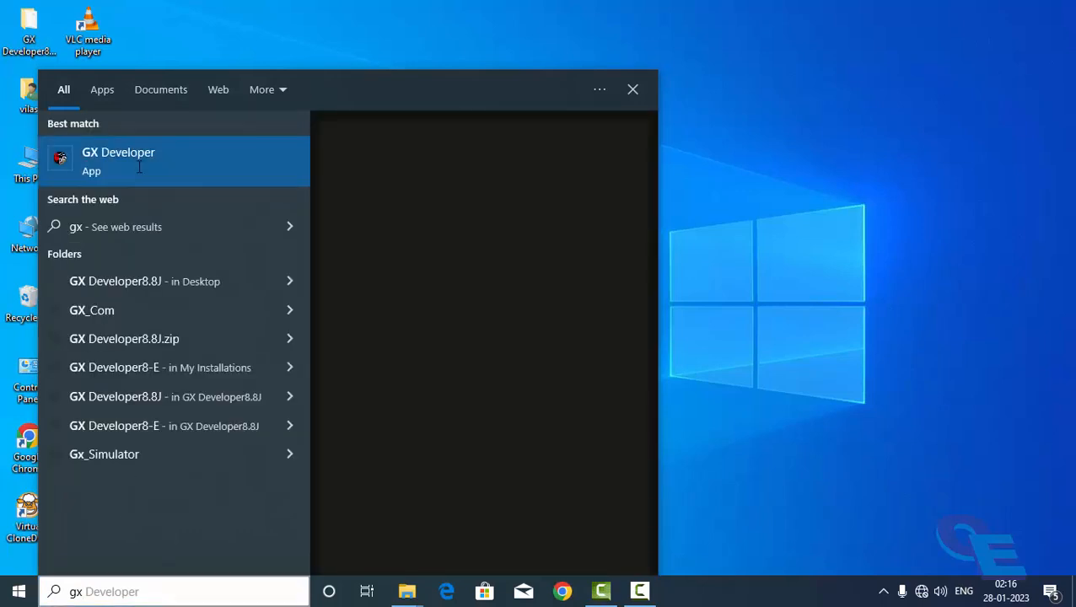
left_click(633, 90)
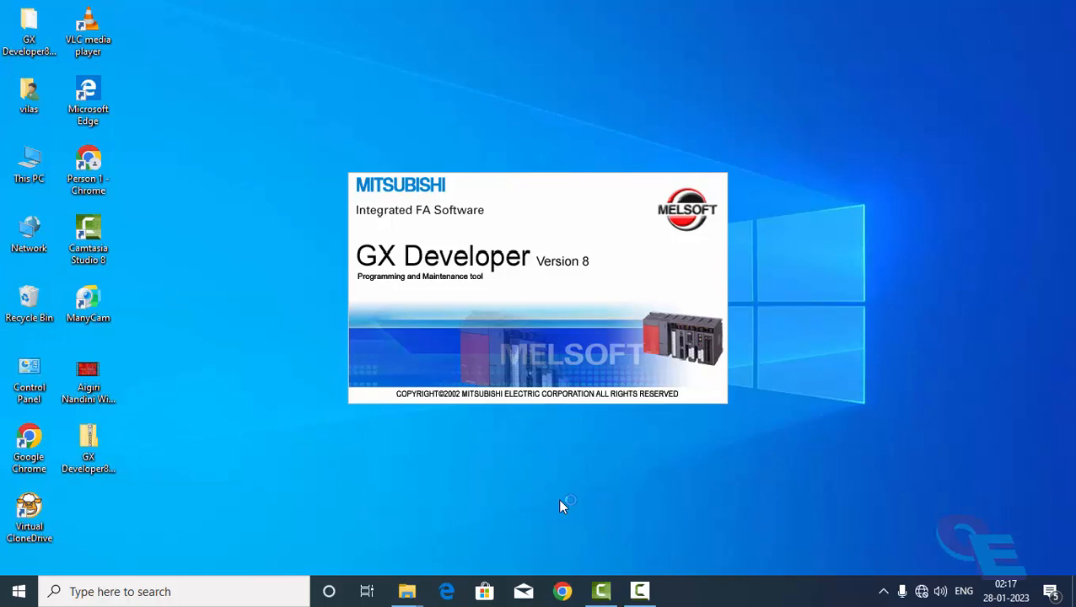
- Wait on the splash screen until the GX Developer main window appears
right_click(564, 505)
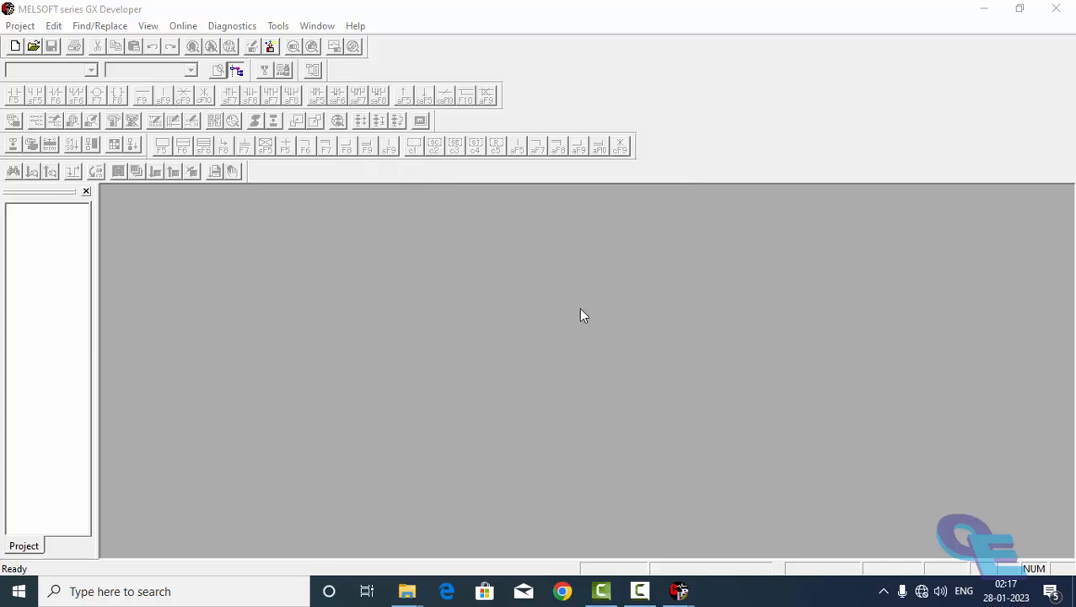
mouse_move(579, 337)
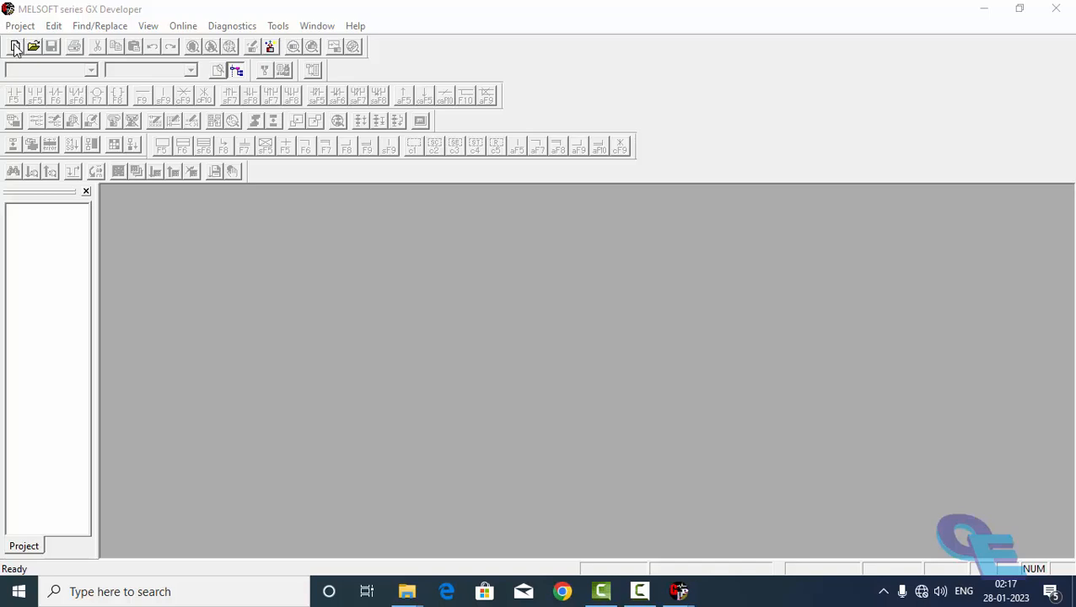
- Create a new ladder project for the FXCPU series, PLC type FX1N(C)
left_click(16, 47)
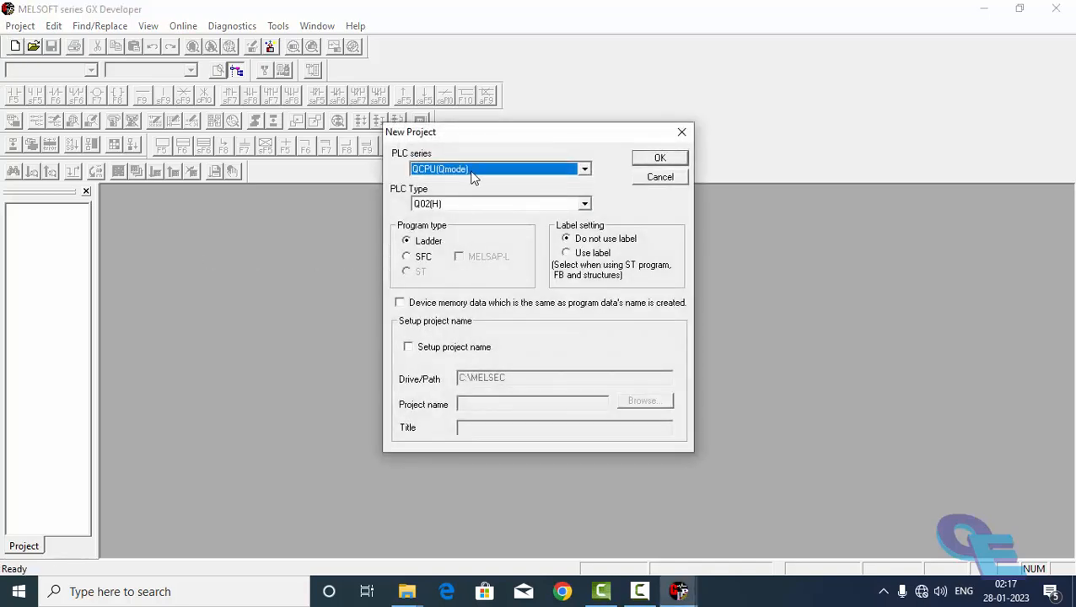
left_click(582, 169)
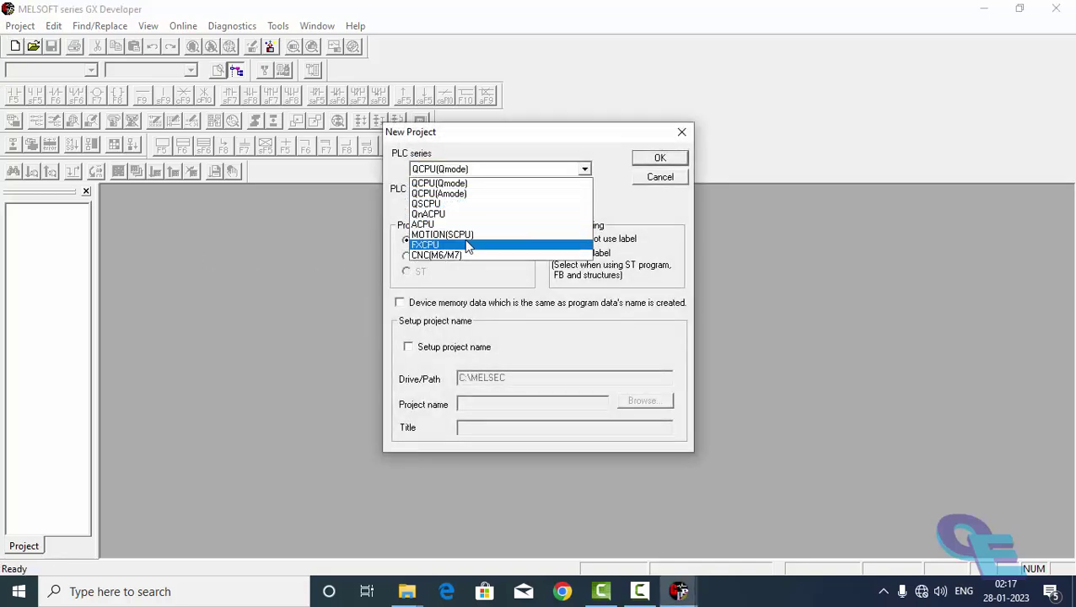
left_click(425, 245)
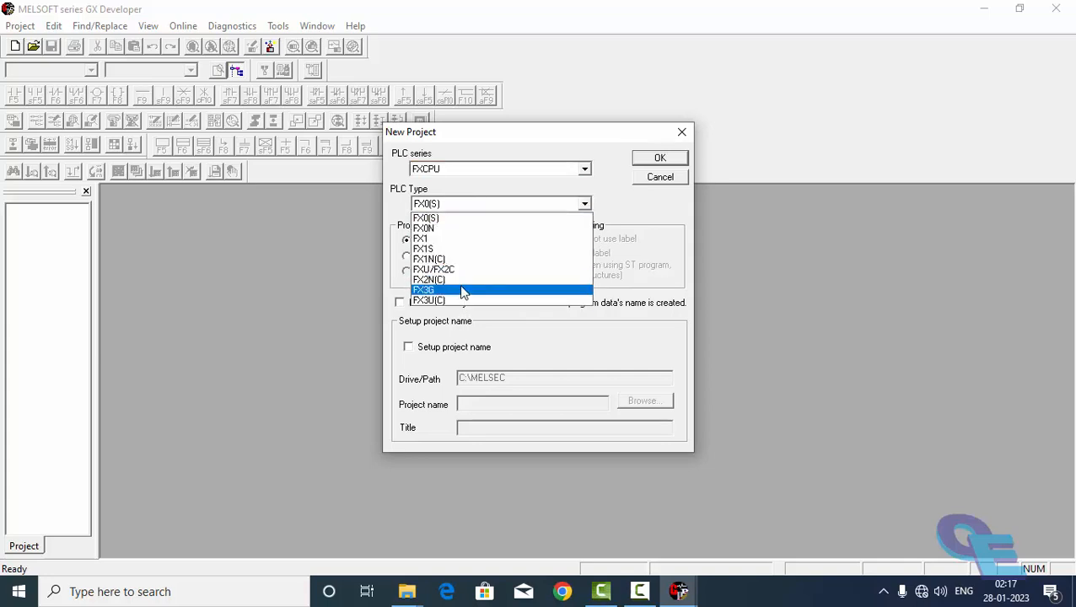
mouse_move(469, 233)
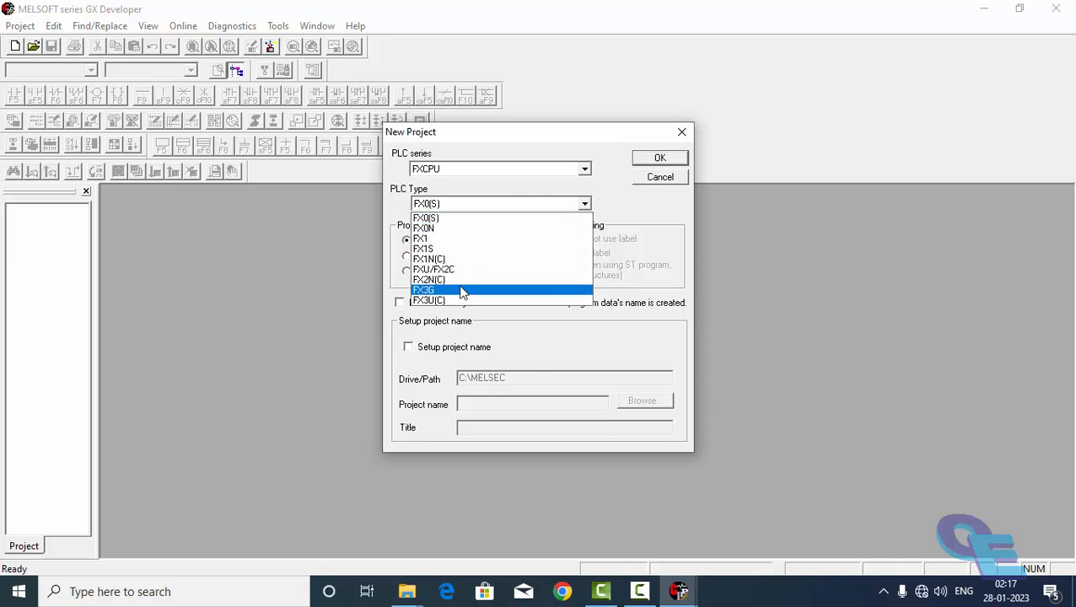
mouse_move(464, 263)
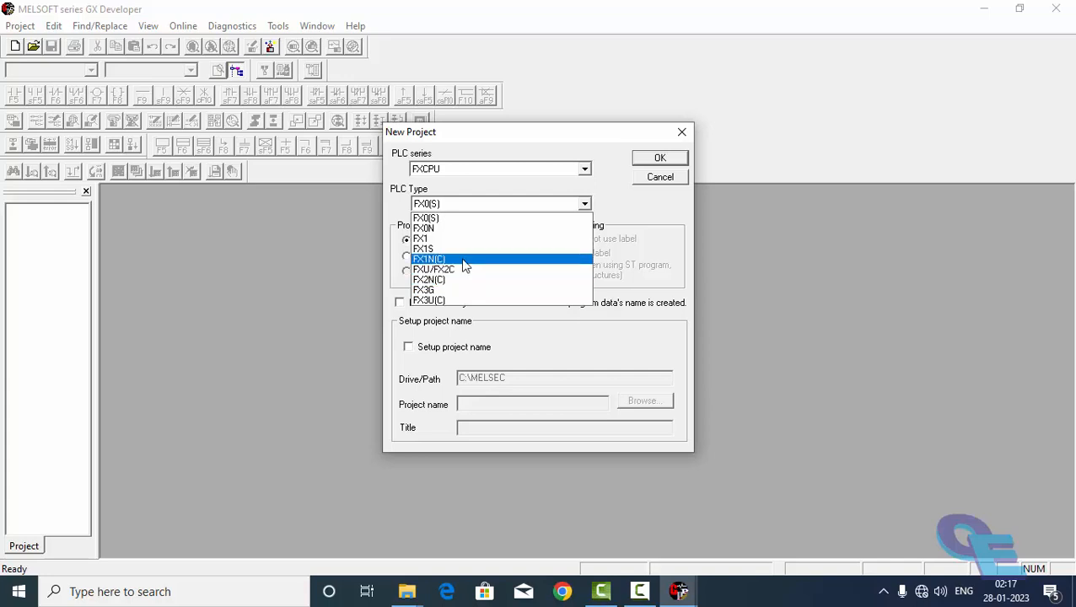
left_click(430, 260)
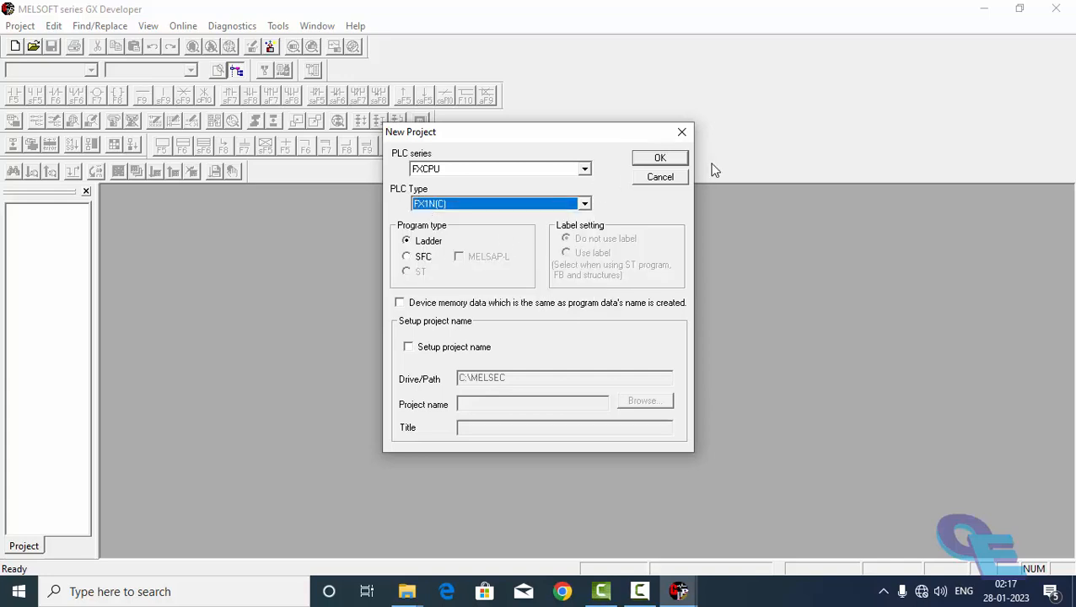
left_click(660, 159)
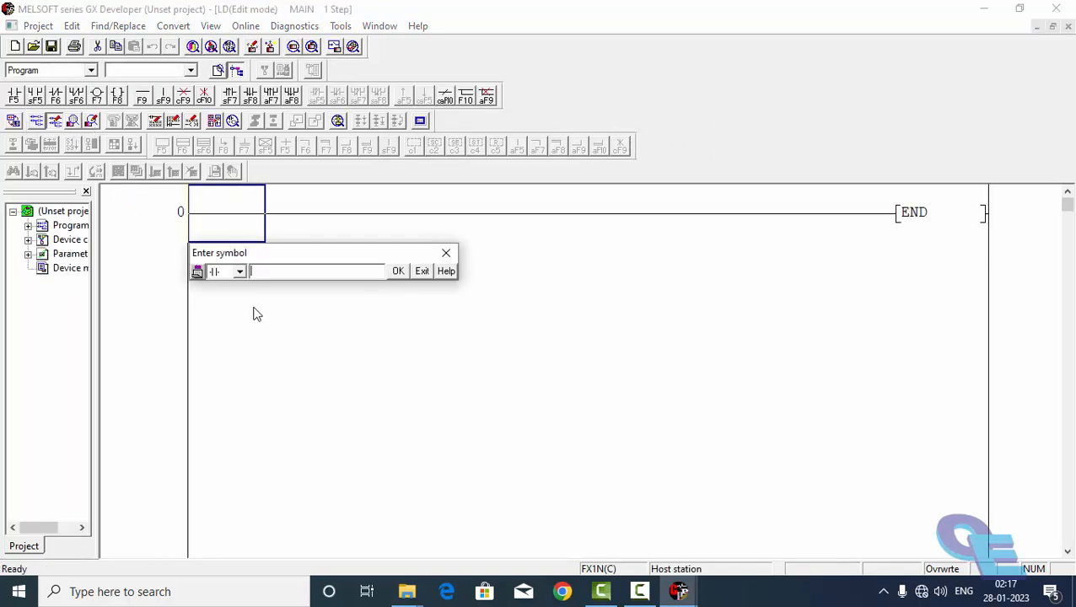
mouse_move(300, 301)
type("X000")
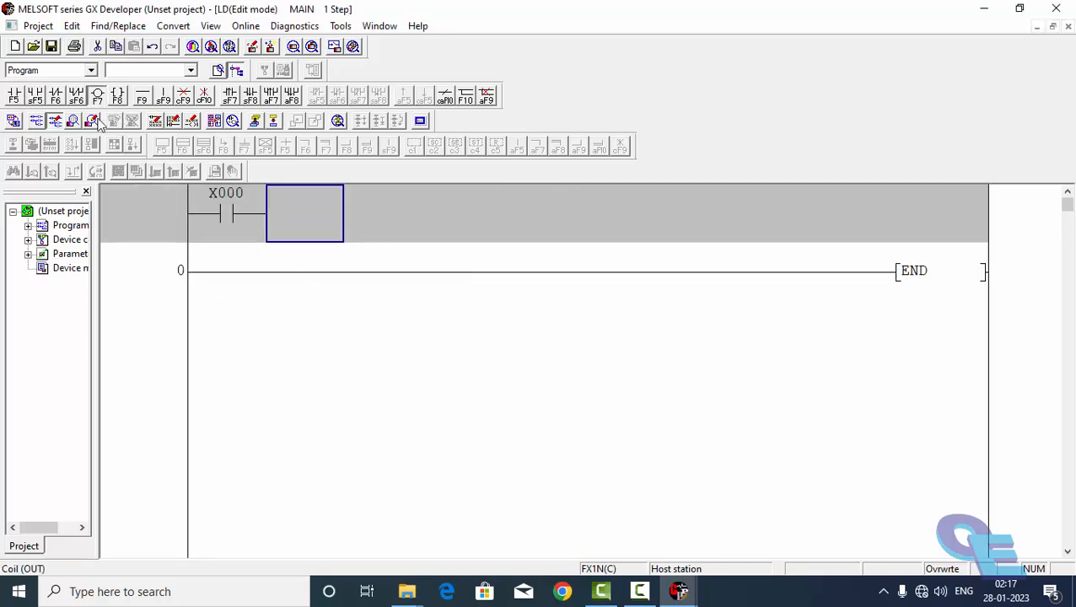
- Add coil Y000 after X000, complete the X001/Y000 seal-in rung and convert it
left_click(74, 121)
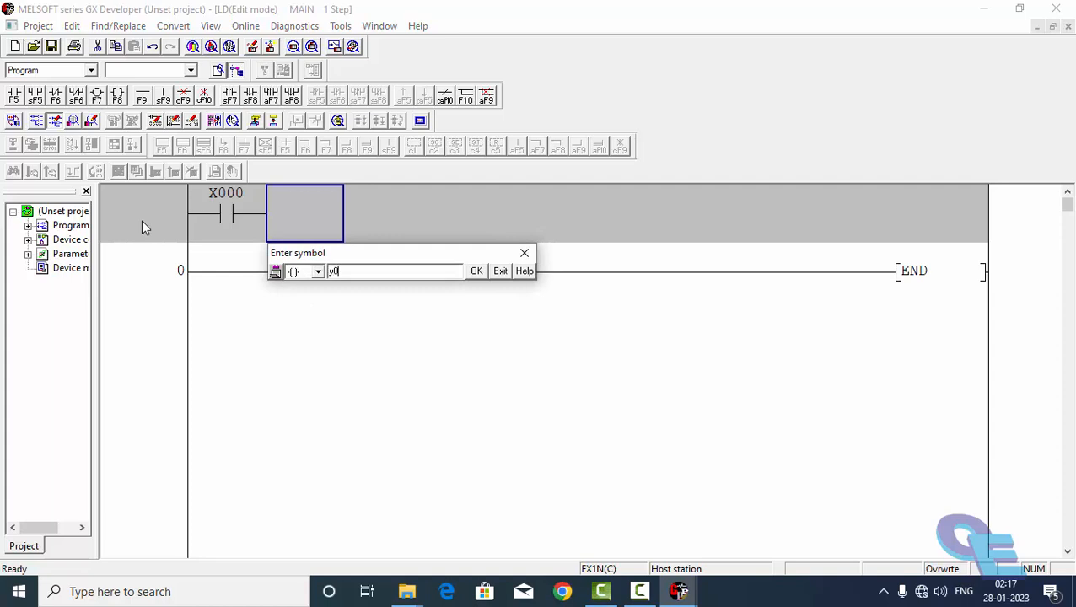
left_click(475, 270)
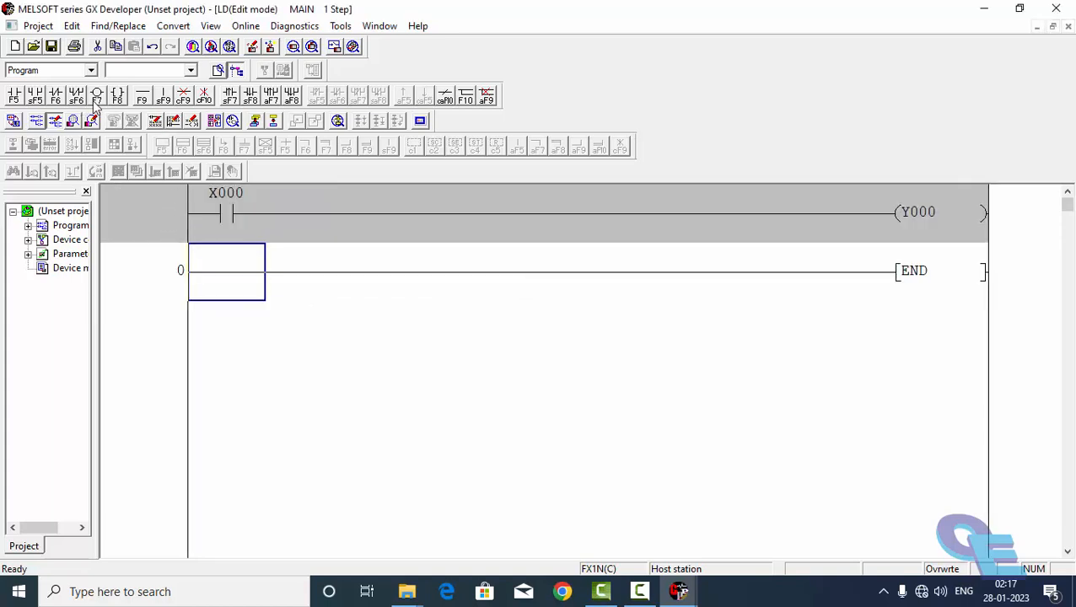
left_click(19, 94)
type("Y000")
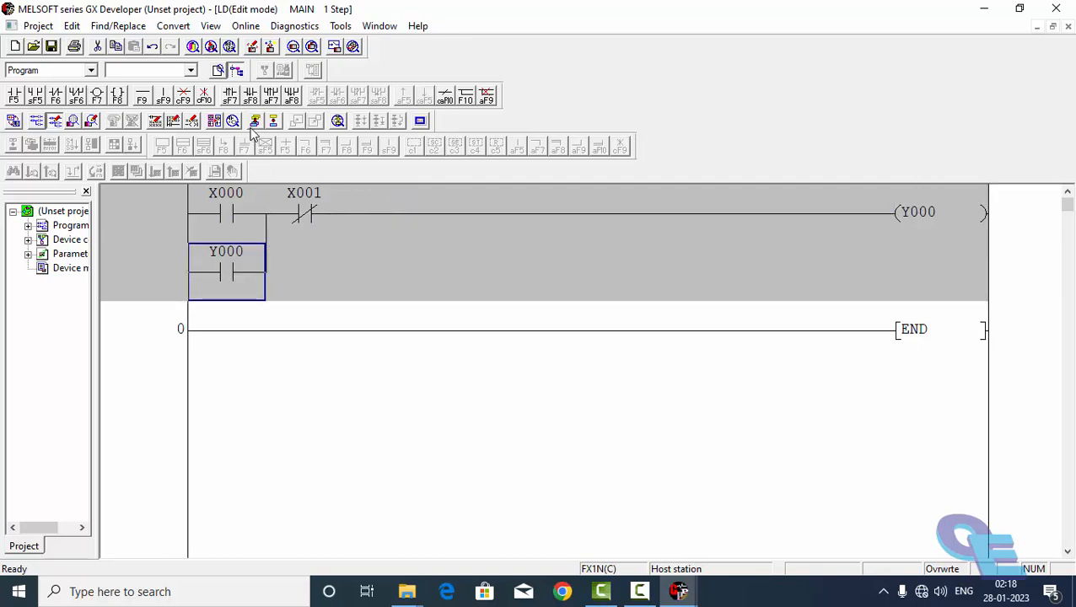
left_click(253, 121)
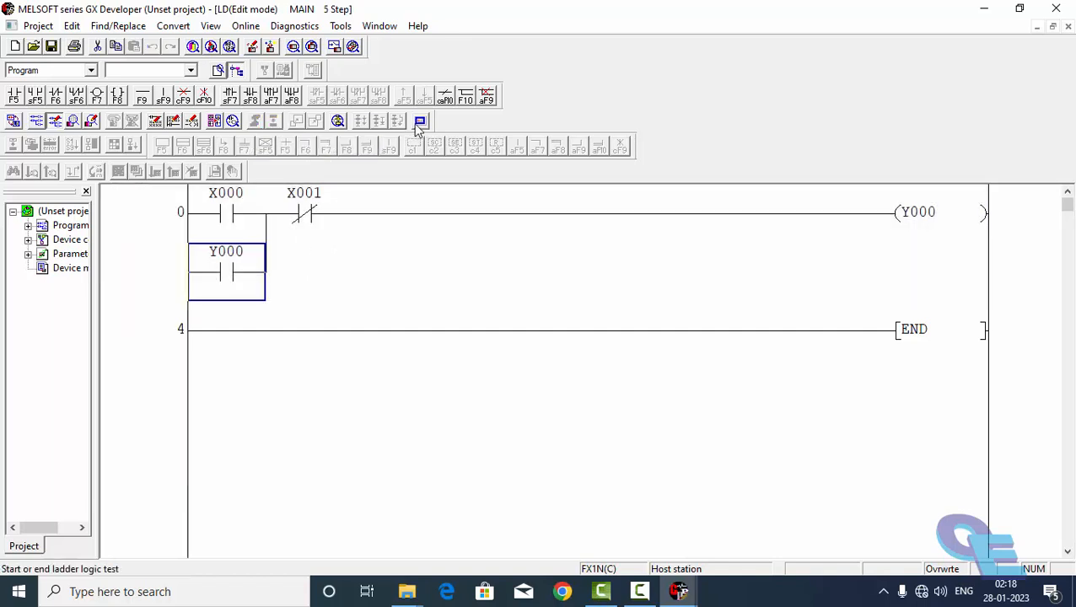
mouse_move(420, 122)
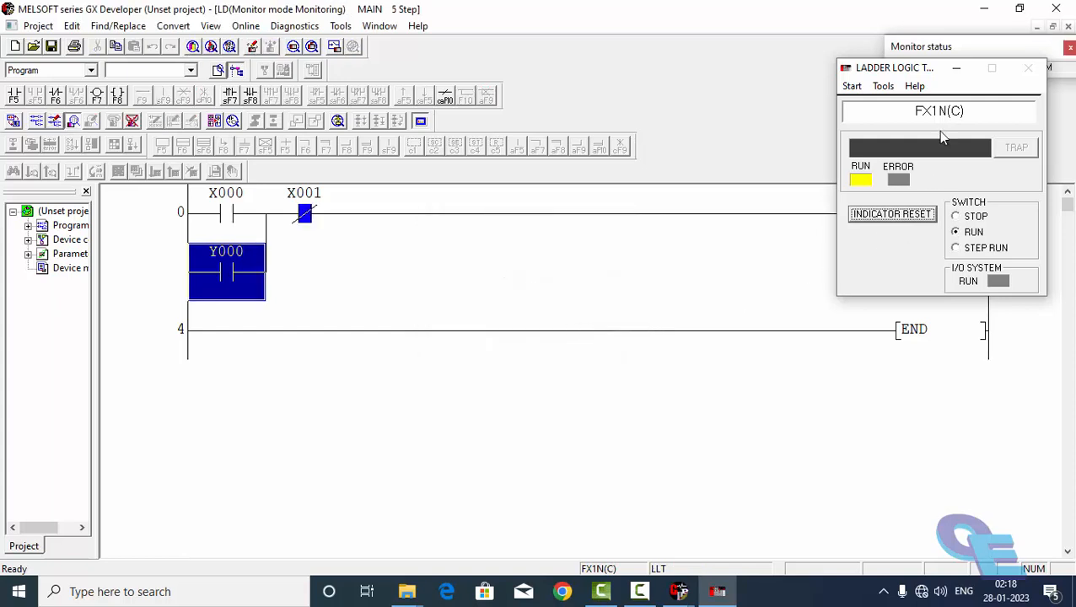
- Minimize the Ladder Logic Test window while the simulated PLC runs in RUN
left_click(1049, 64)
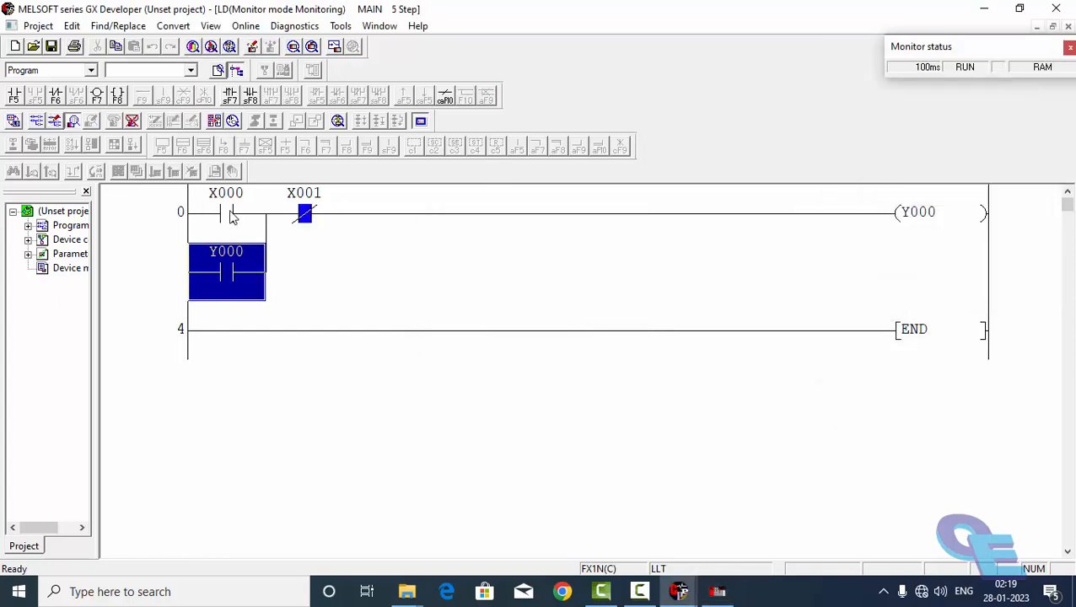
mouse_move(314, 222)
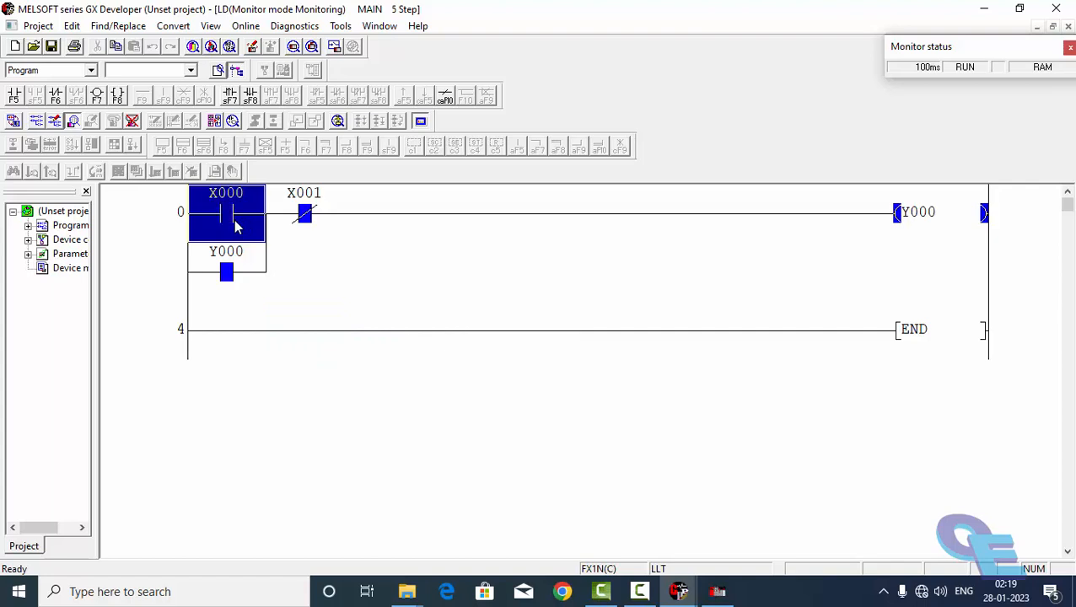
mouse_move(947, 240)
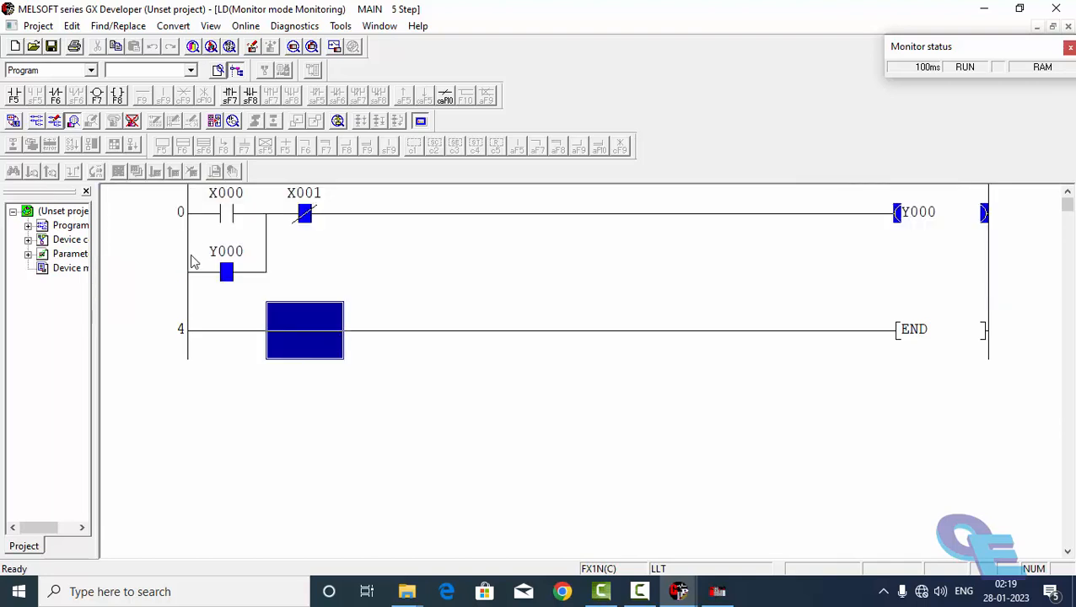
mouse_move(376, 221)
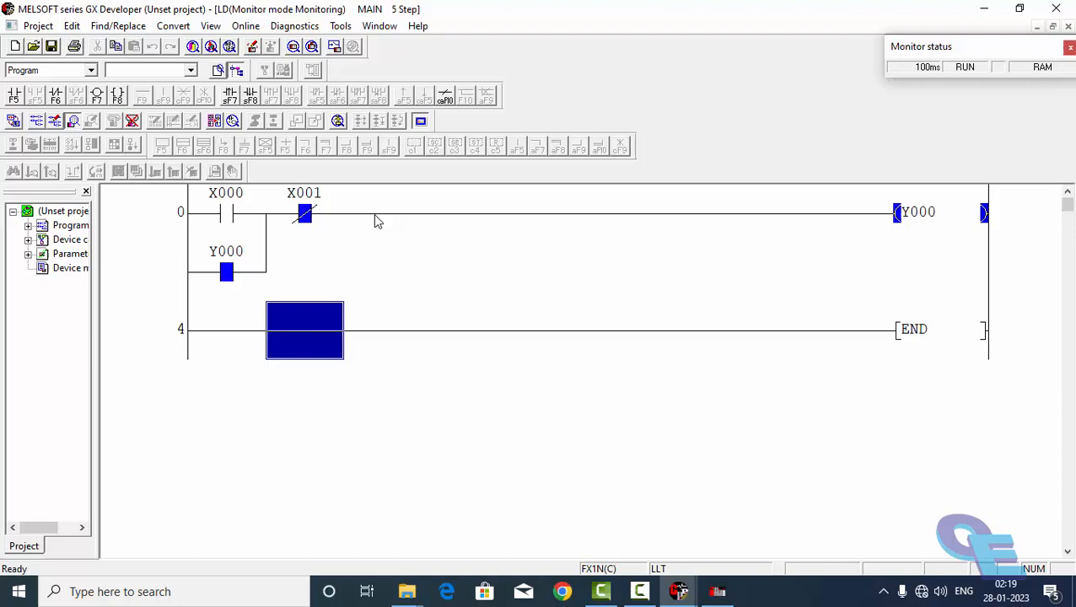
mouse_move(405, 217)
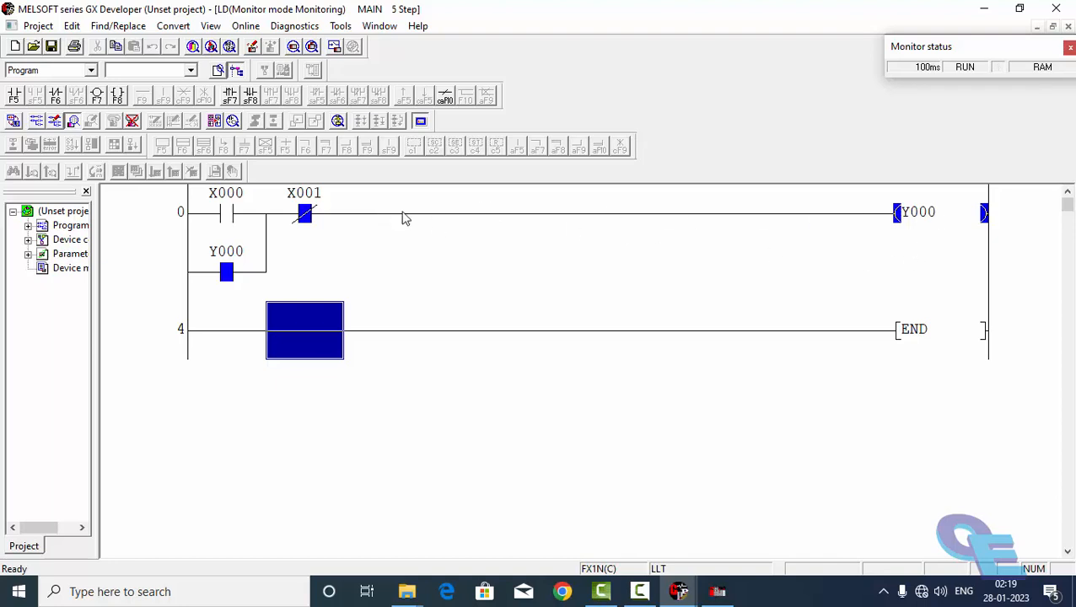
mouse_move(226, 273)
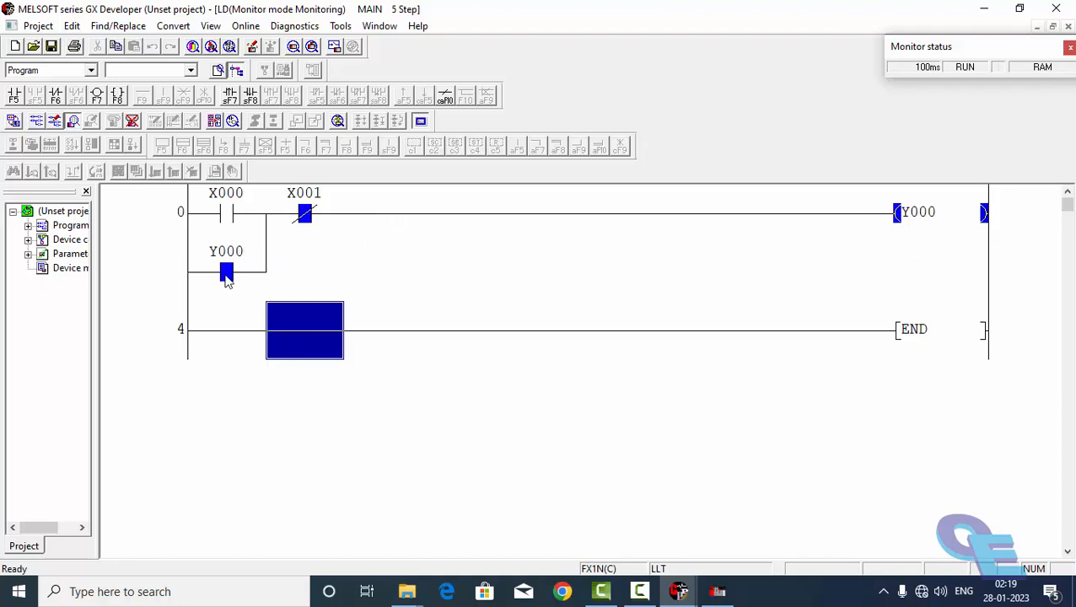
mouse_move(931, 213)
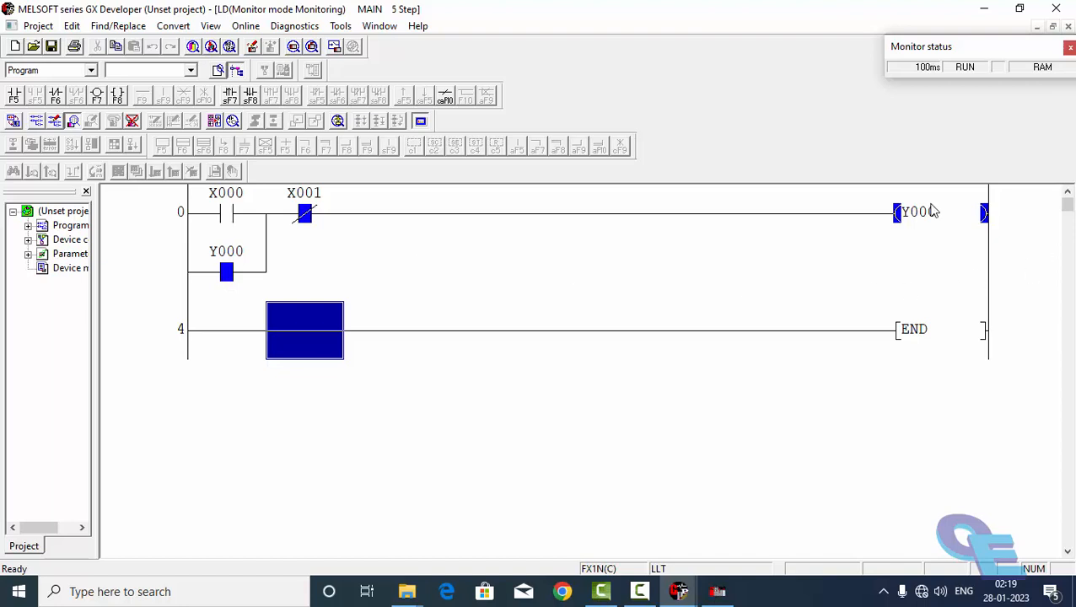
mouse_move(928, 228)
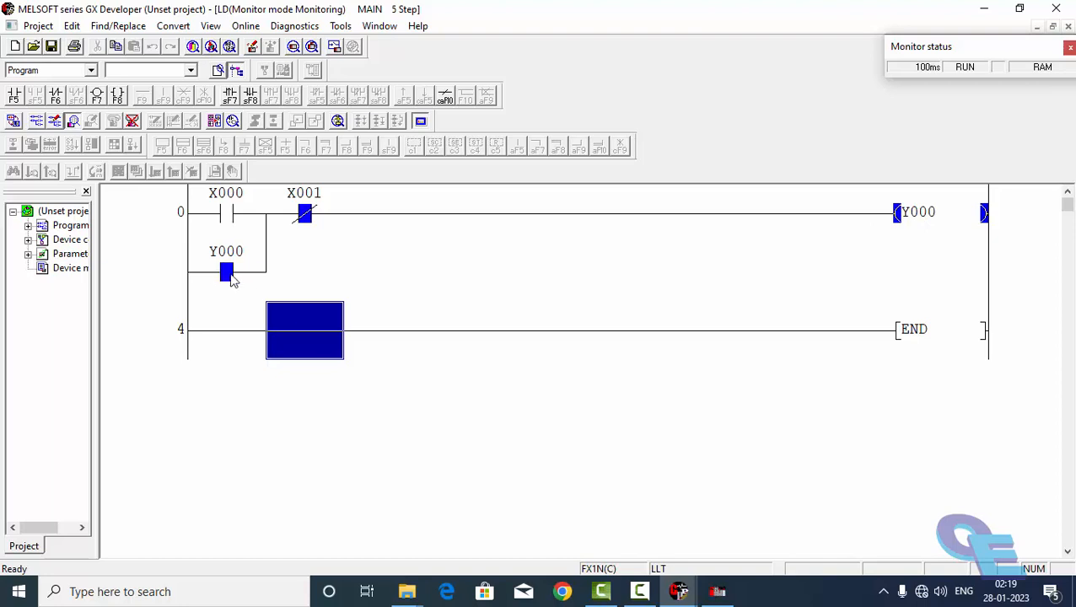
mouse_move(202, 308)
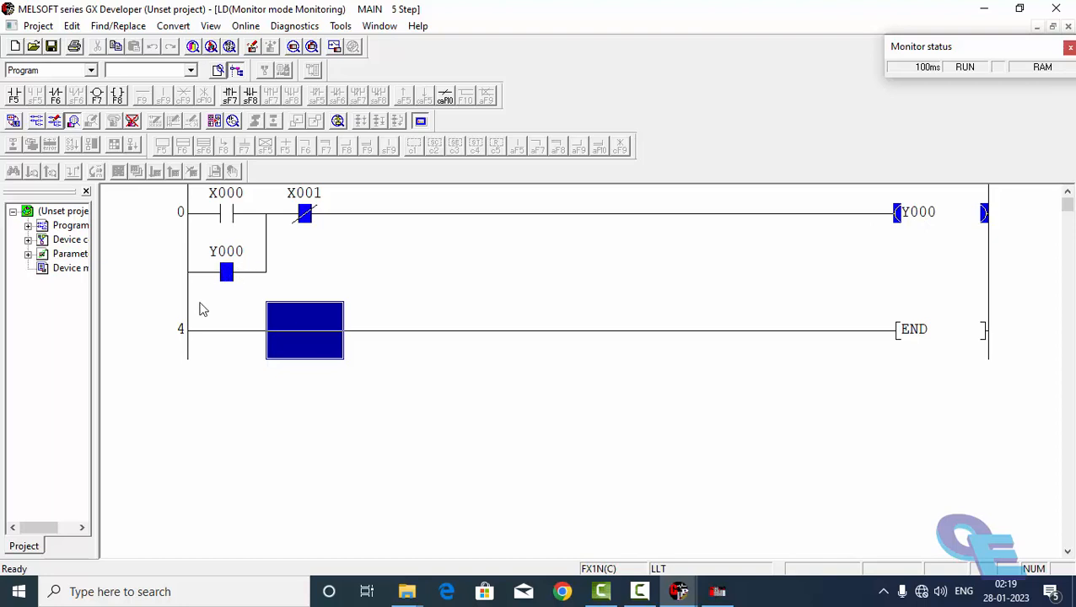
mouse_move(545, 226)
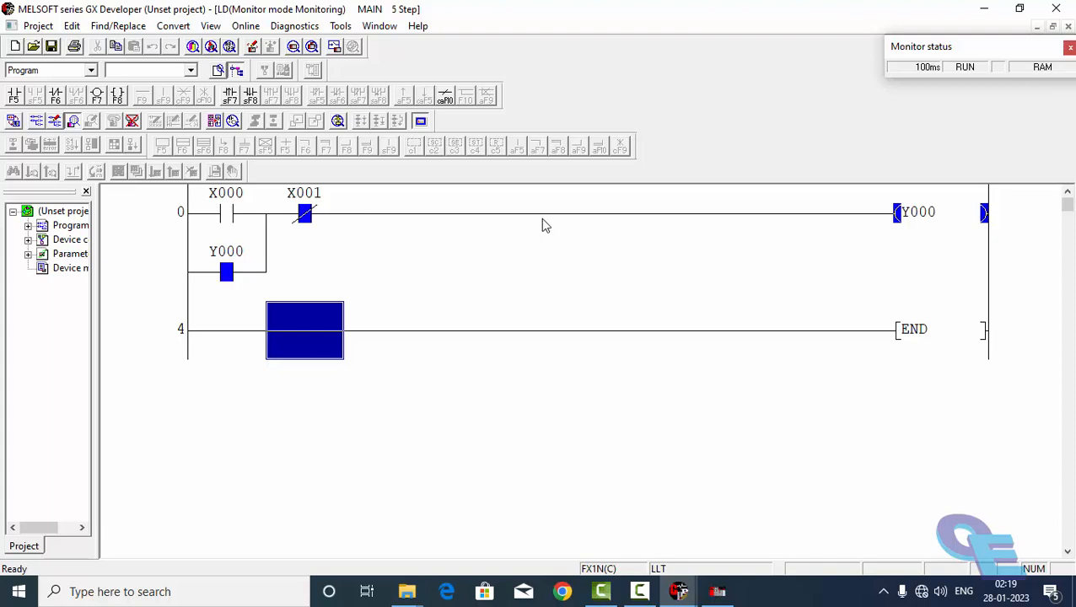
mouse_move(280, 287)
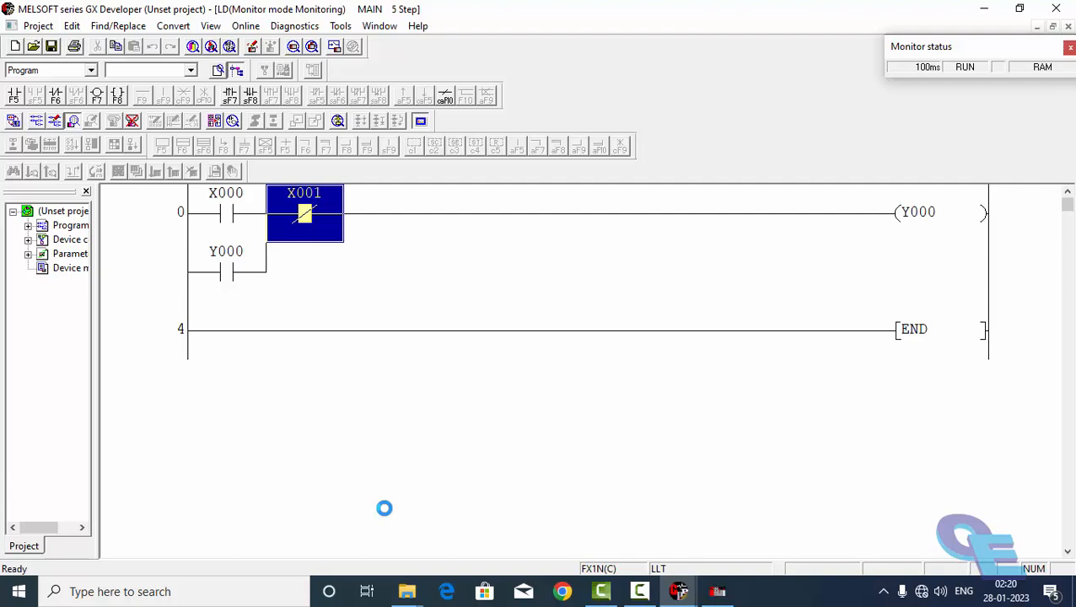
mouse_move(390, 516)
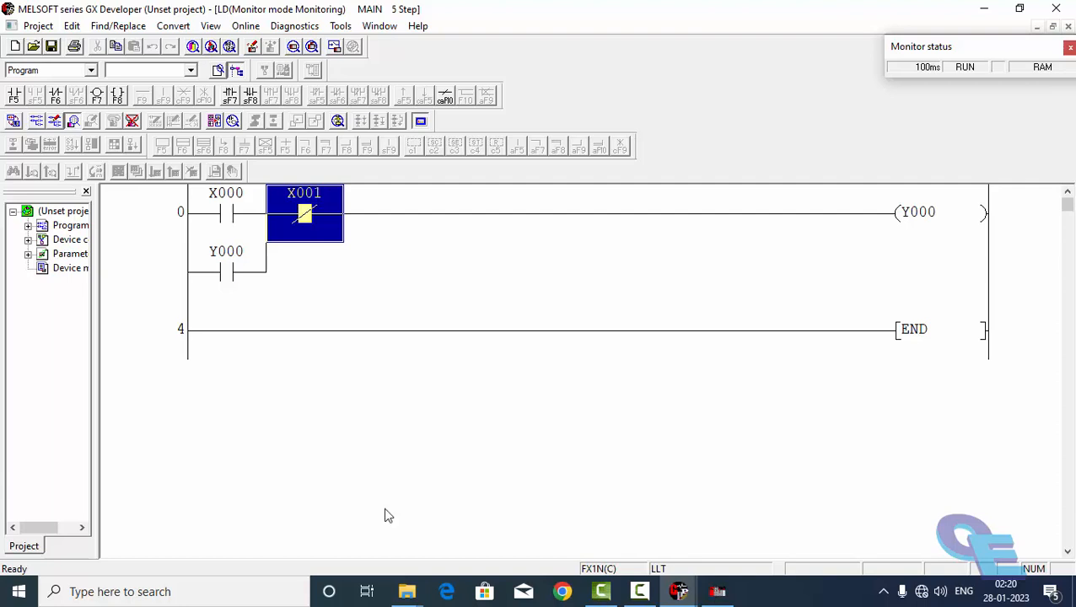
mouse_move(411, 530)
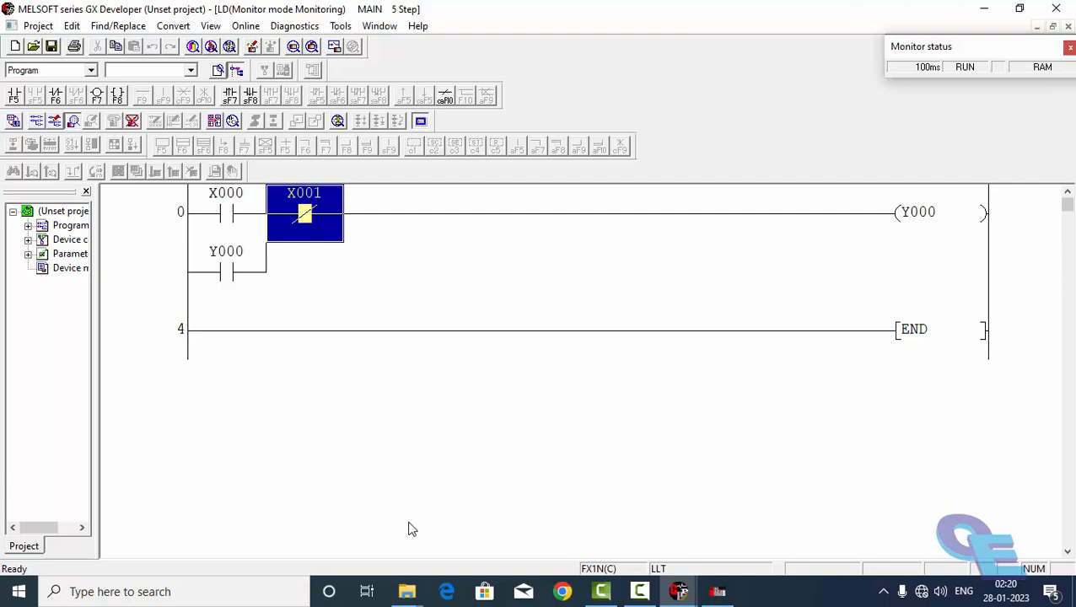